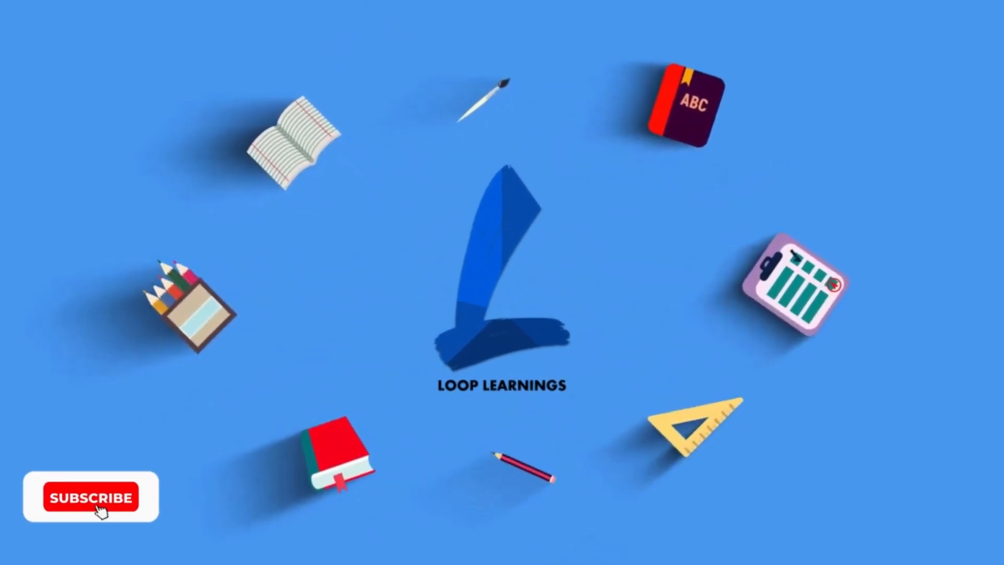
# - Open the MainF form in Form View to show the school management dashboard
pyautogui.click(91, 497)
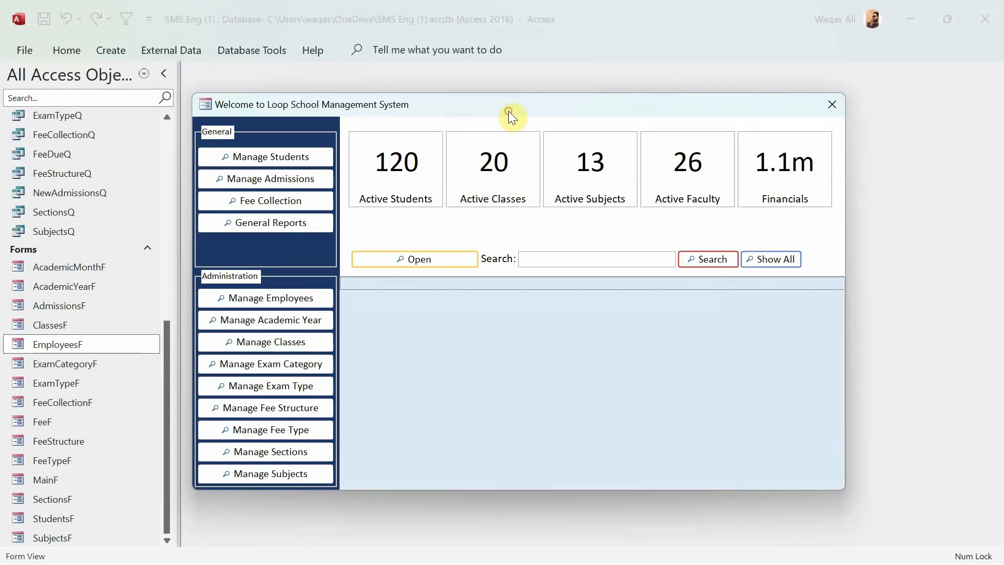
pyautogui.moveTo(499, 231)
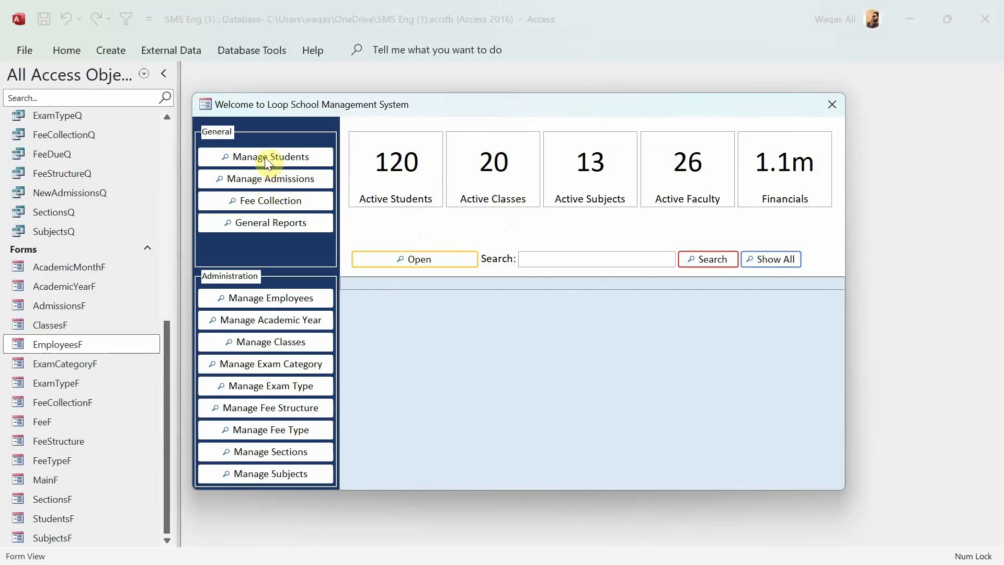
# - Load the student list on the dashboard, then open and close the Manage Students form
pyautogui.click(265, 156)
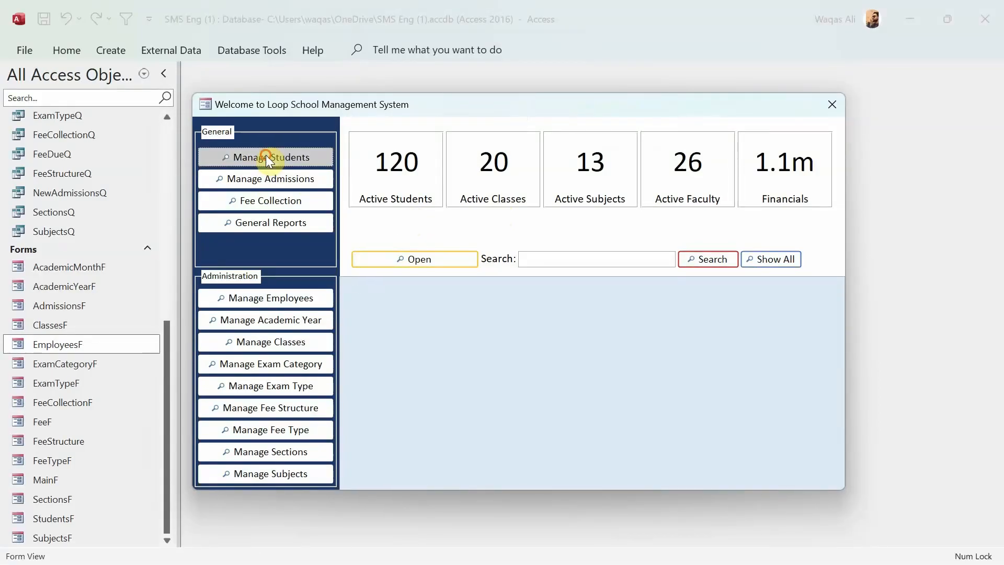
pyautogui.click(265, 157)
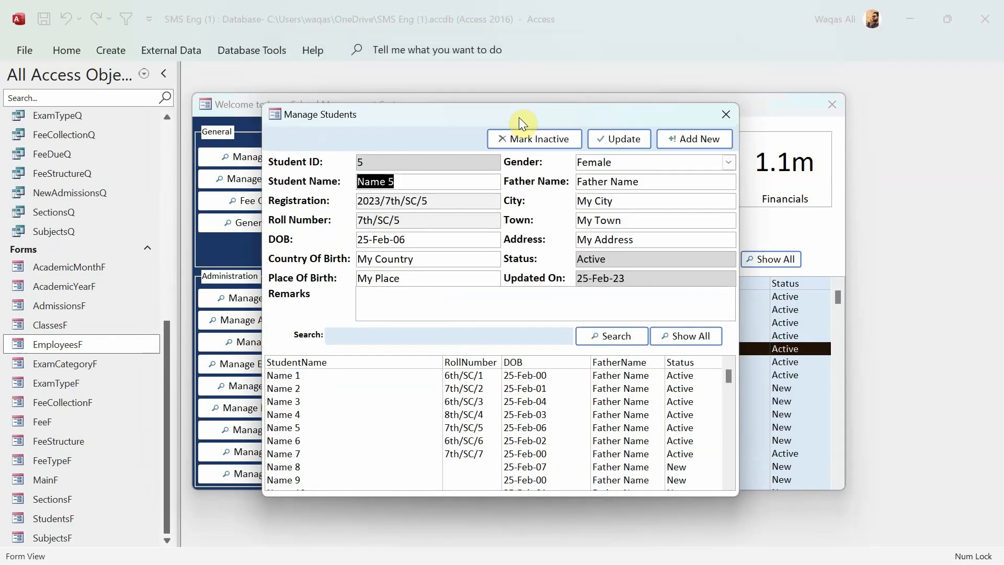
pyautogui.moveTo(868, 407)
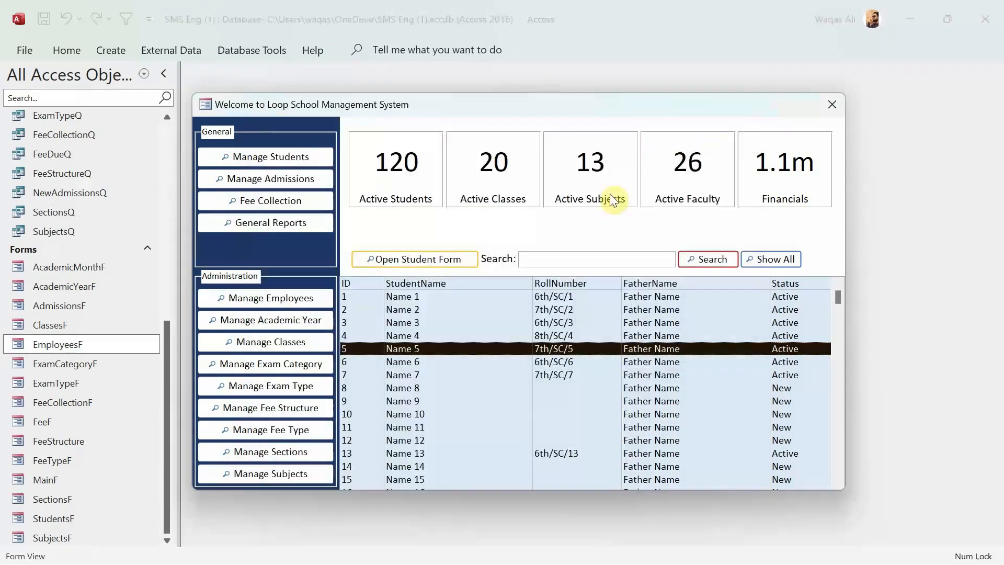
pyautogui.moveTo(462, 420)
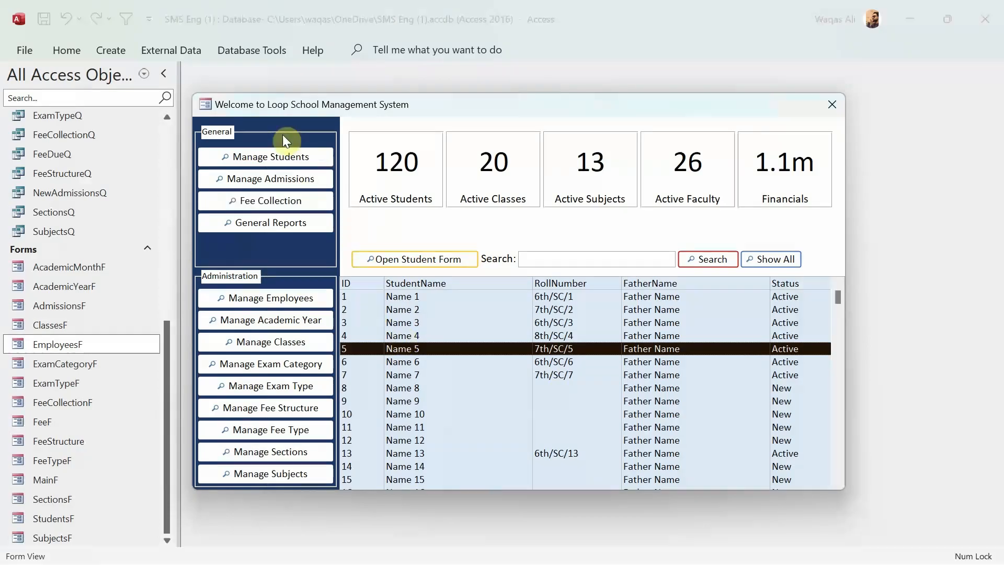
pyautogui.moveTo(427, 311)
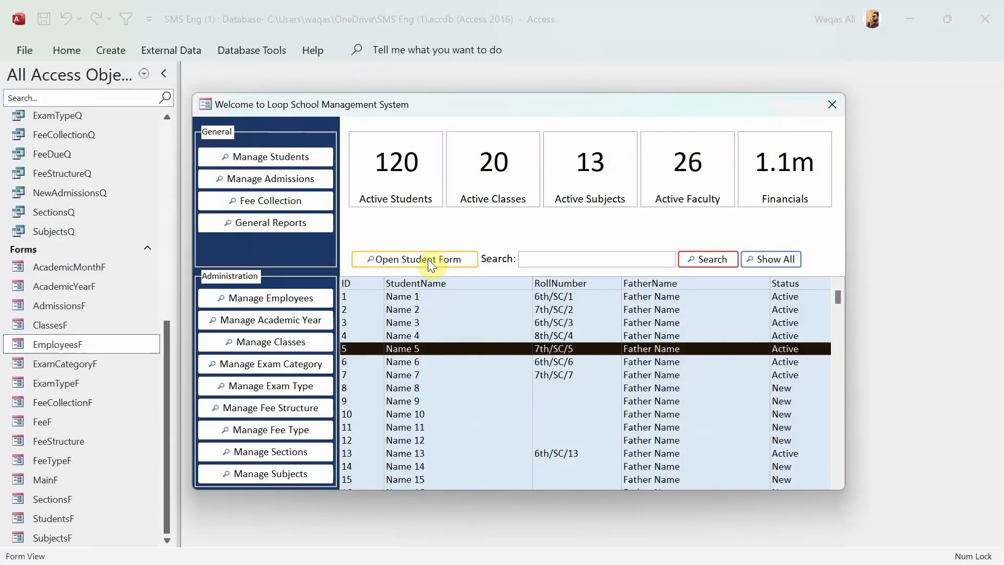
pyautogui.click(415, 259)
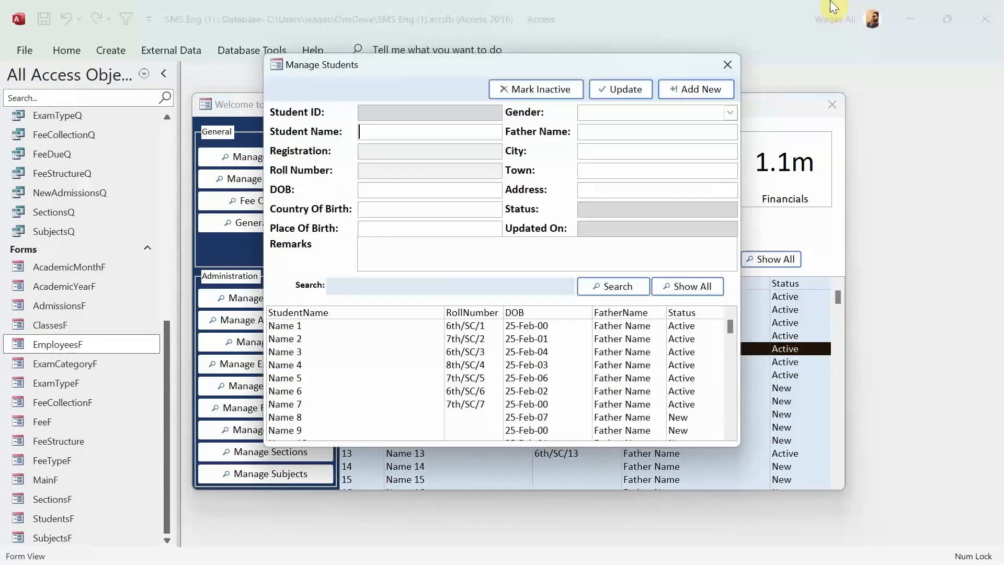
pyautogui.click(727, 65)
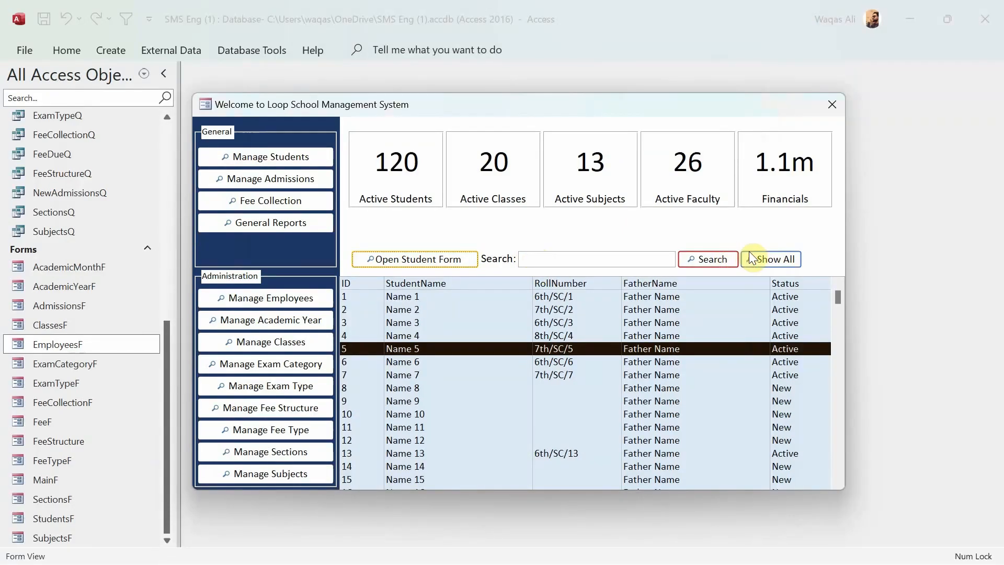
pyautogui.moveTo(374, 248)
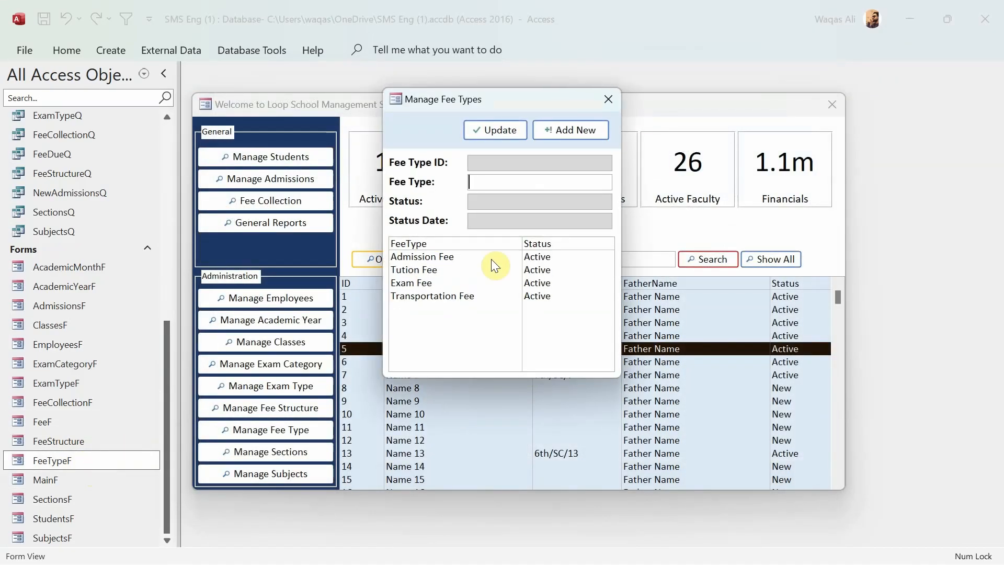
# - Select the Admission Fee record, then close the Manage Fee Types form
pyautogui.click(421, 256)
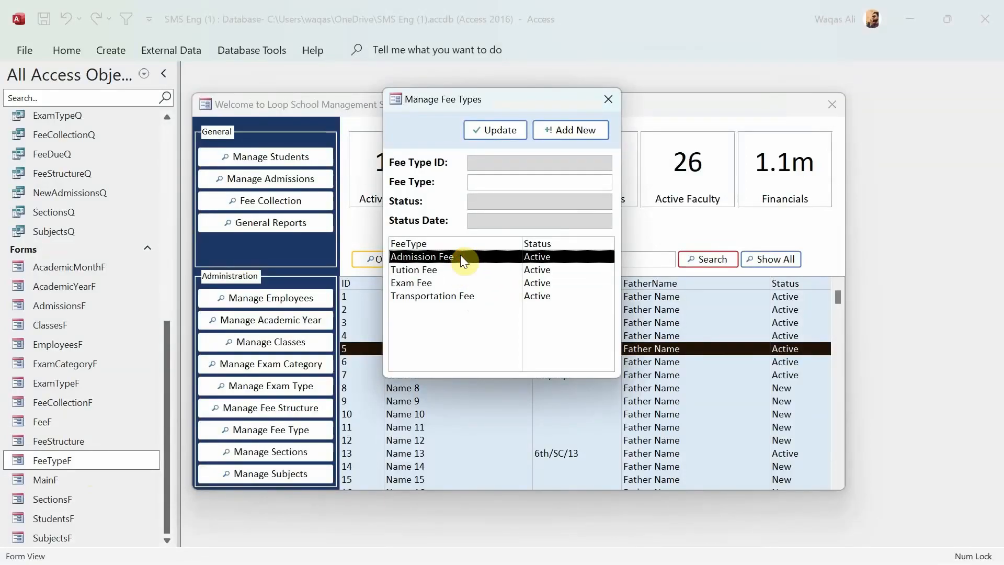
pyautogui.click(608, 99)
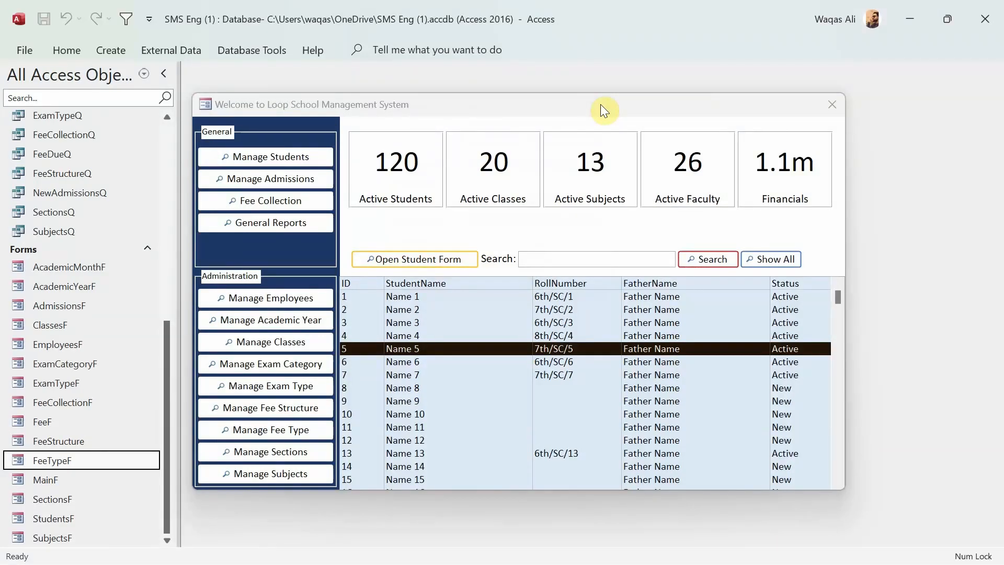
pyautogui.moveTo(585, 114)
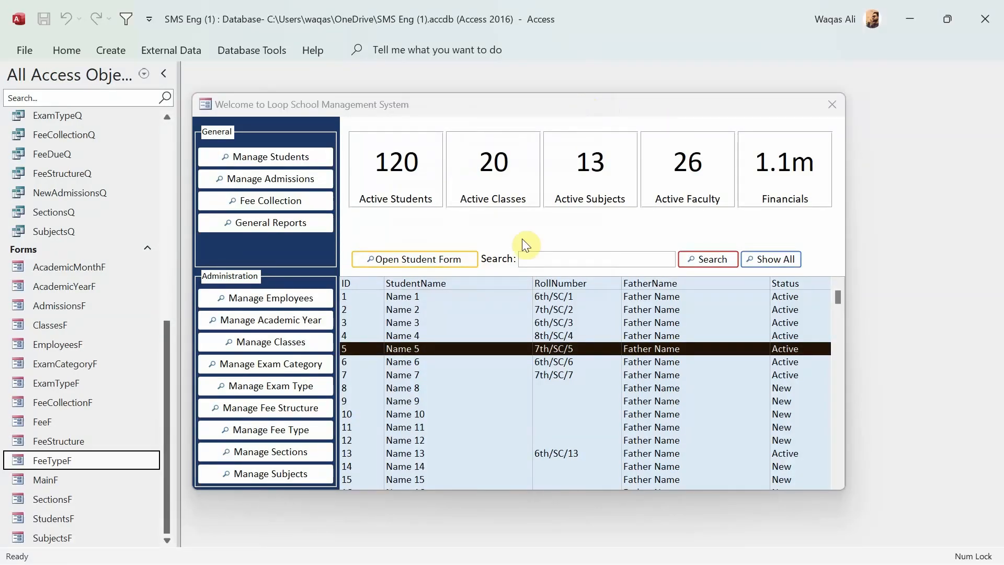
pyautogui.moveTo(397, 317)
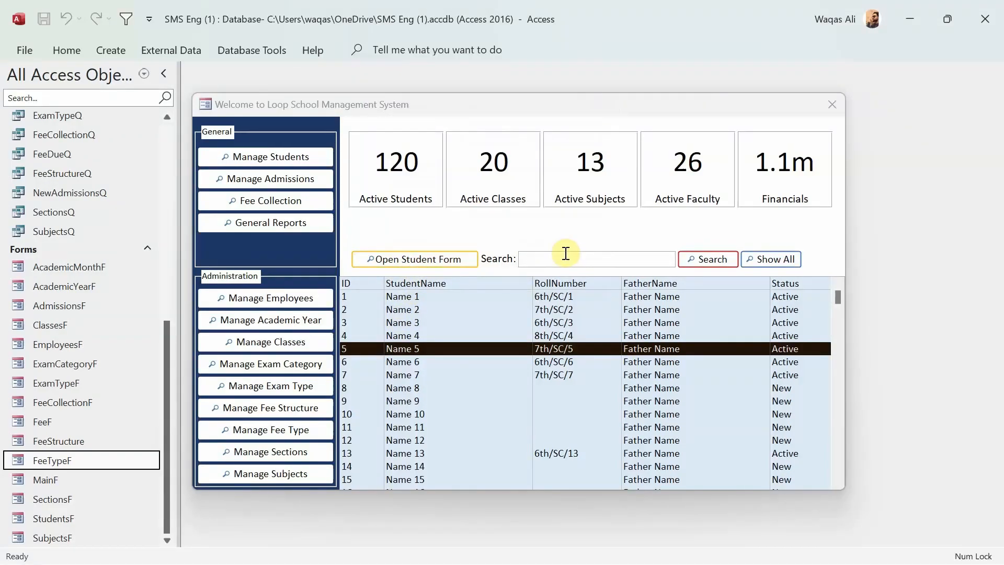
pyautogui.moveTo(470, 249)
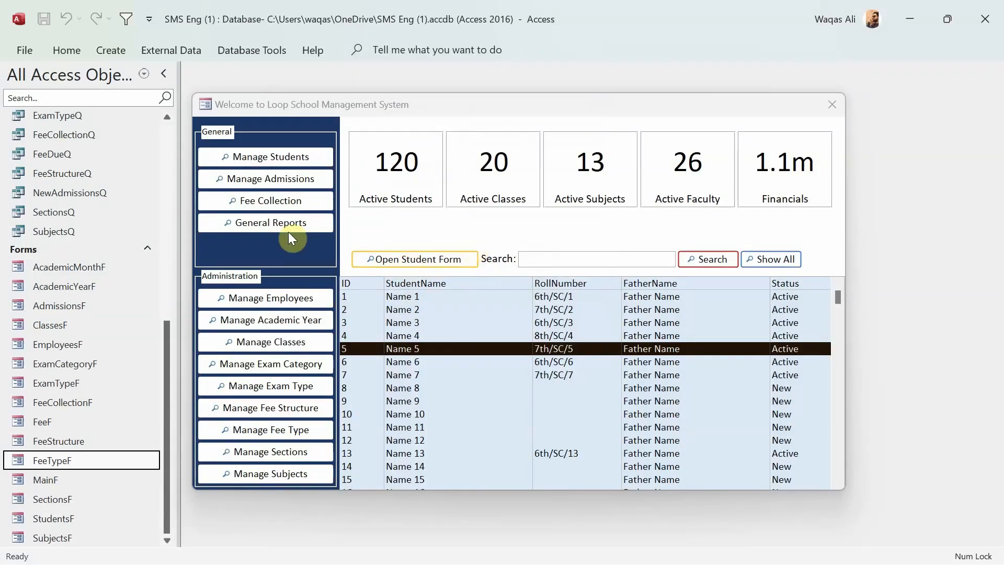
pyautogui.moveTo(265, 298)
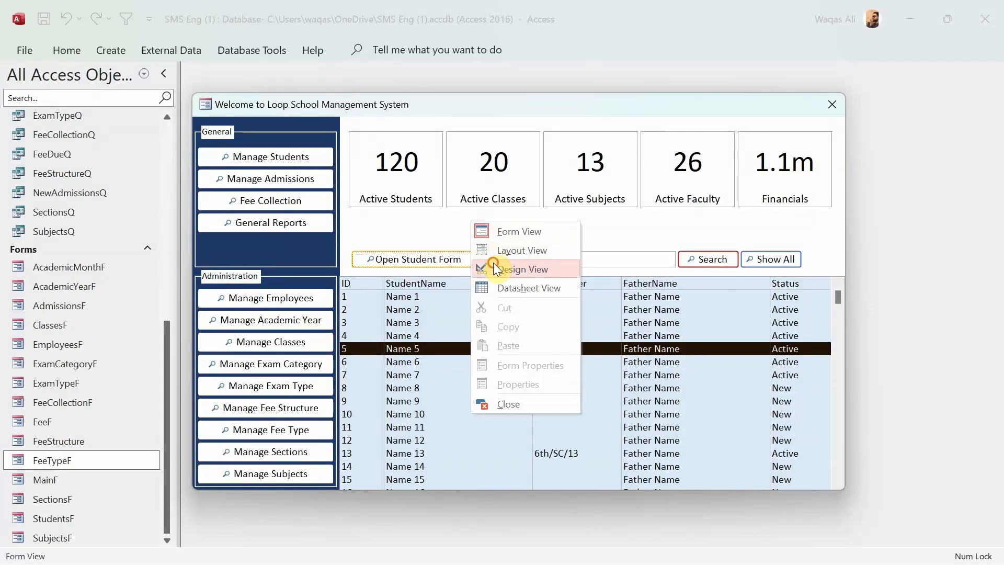
# - Switch MainF to Design View and review btnOpen's On Click code that opens StudentsF
pyautogui.click(522, 269)
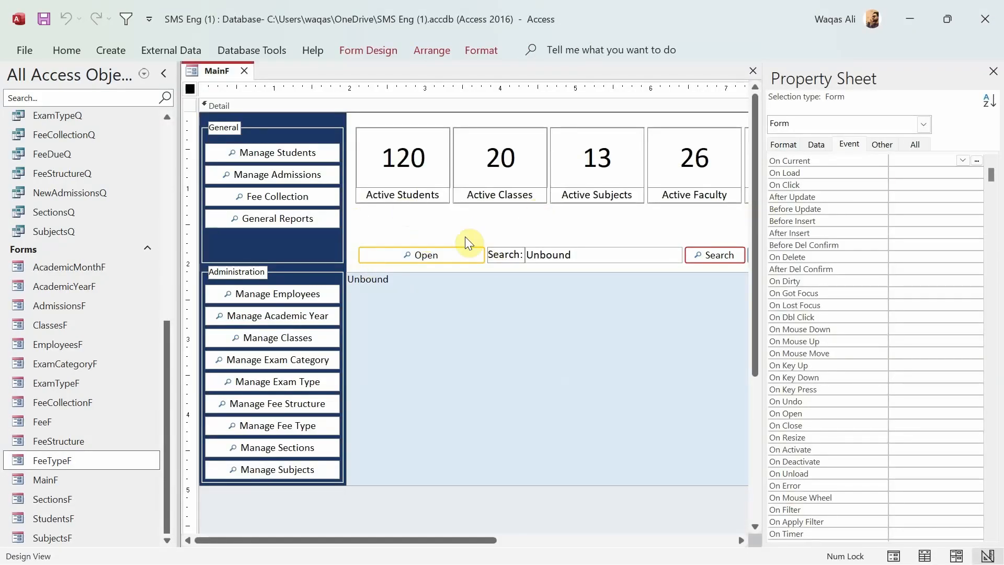
pyautogui.click(421, 254)
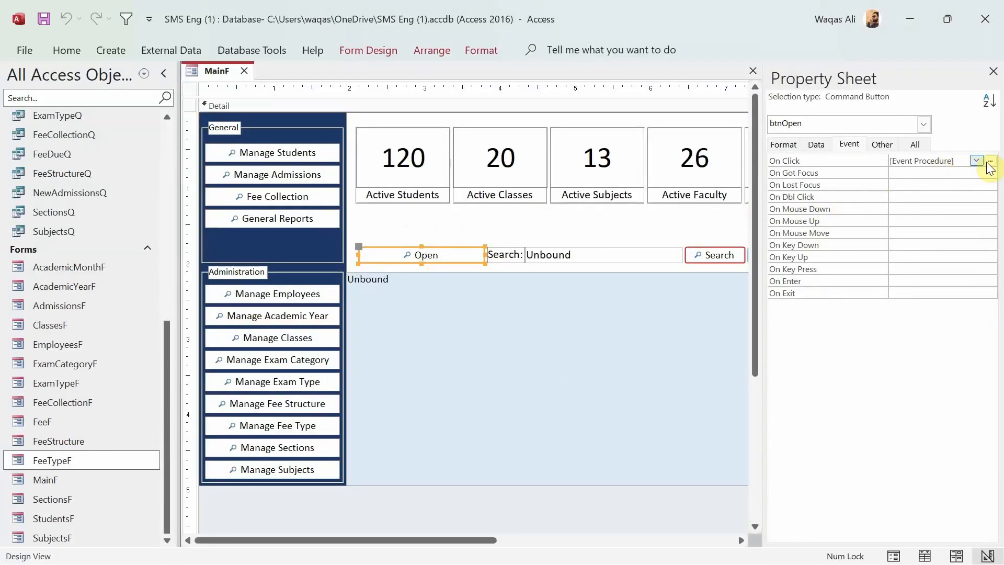
pyautogui.click(989, 160)
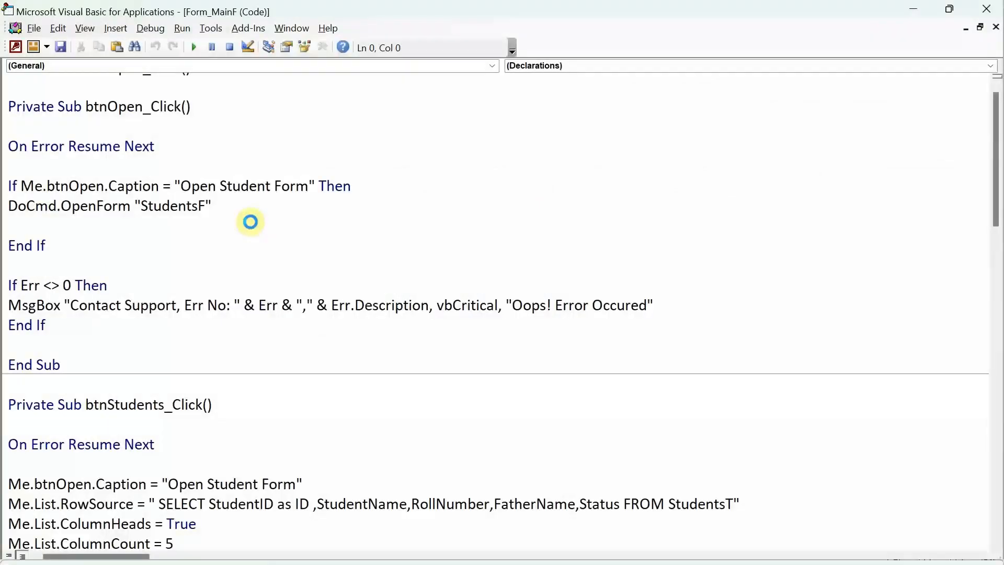
pyautogui.click(109, 185)
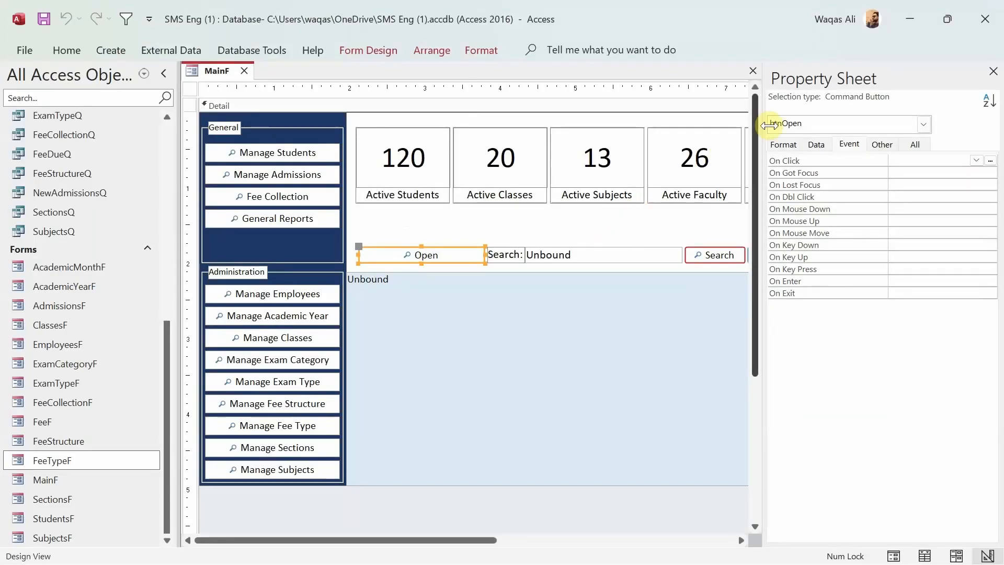
# - Move the Administration panel up beneath the statistics cards
pyautogui.click(992, 71)
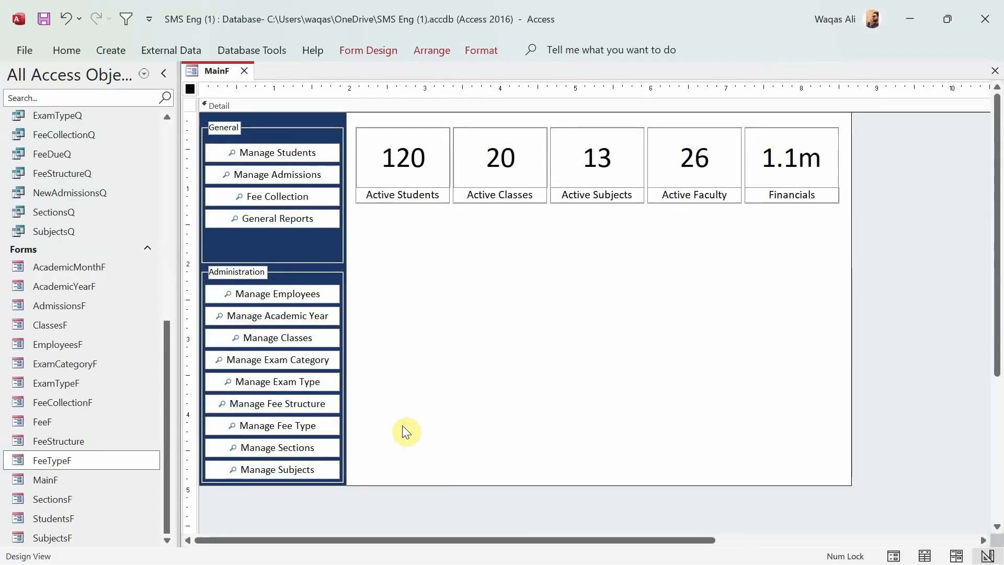
pyautogui.moveTo(359, 276)
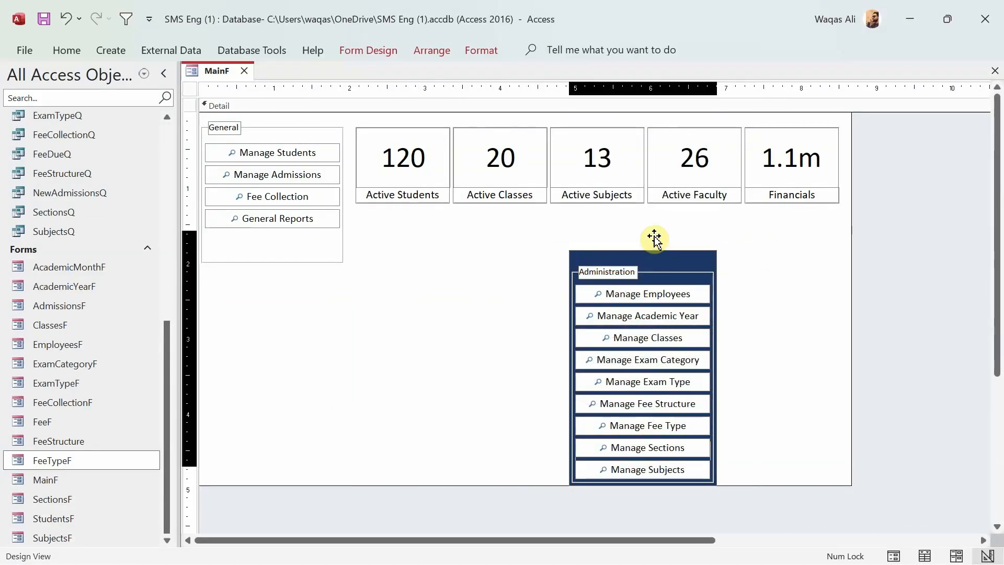
pyautogui.moveTo(653, 237); pyautogui.dragTo(643, 225)
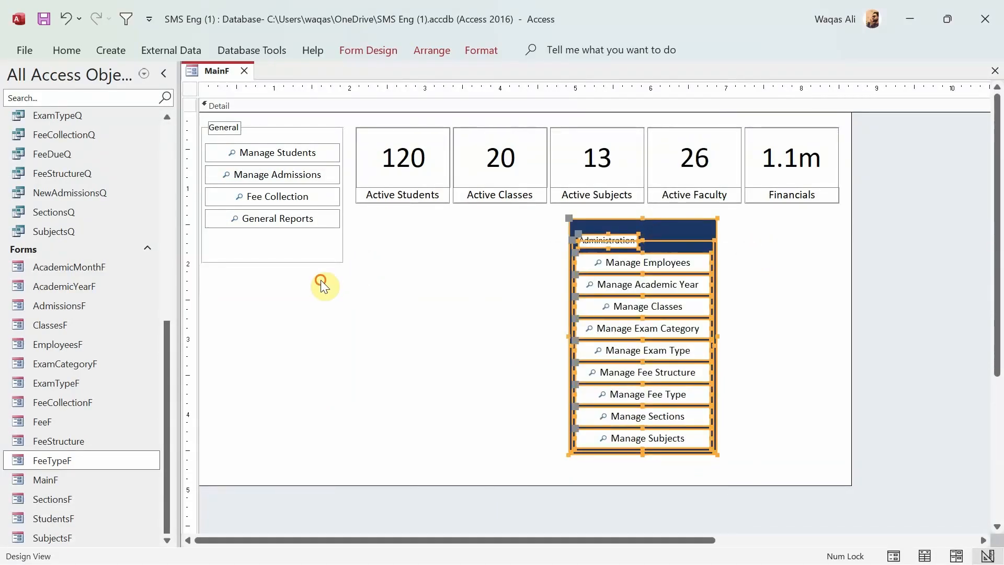
pyautogui.click(222, 126)
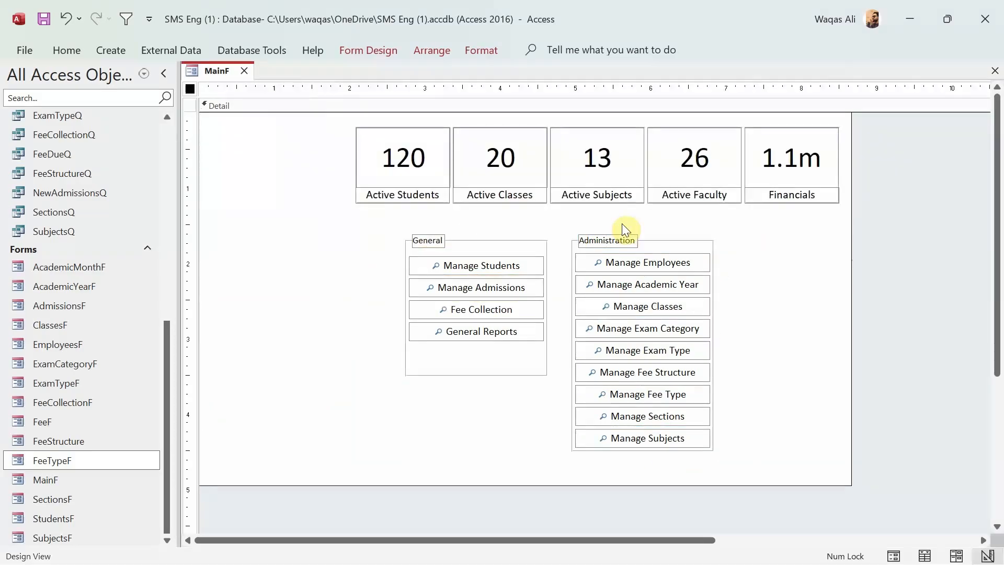
pyautogui.click(624, 228)
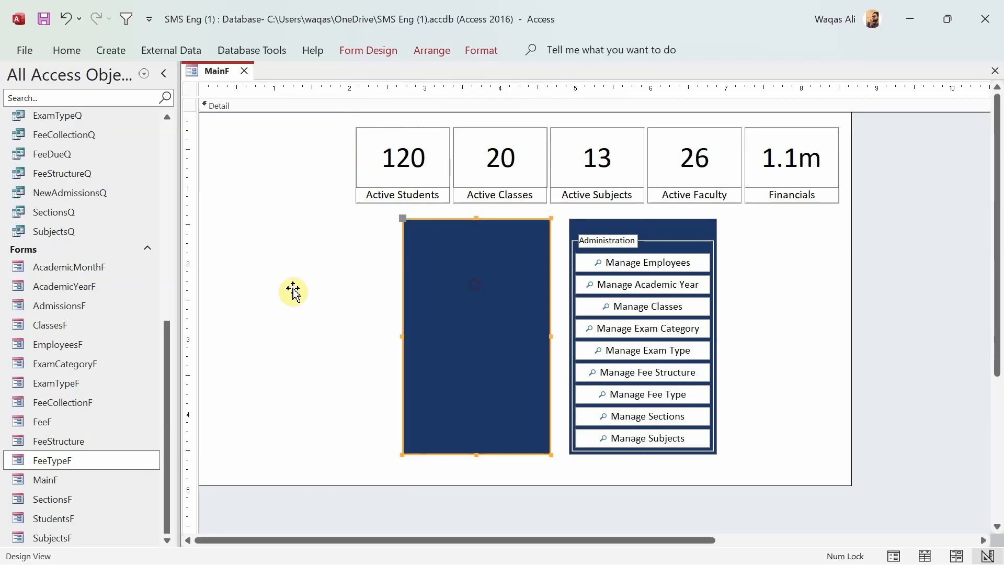
# - Put the navy rectangle behind the General group and match its height to Administration
pyautogui.rightClick(476, 333)
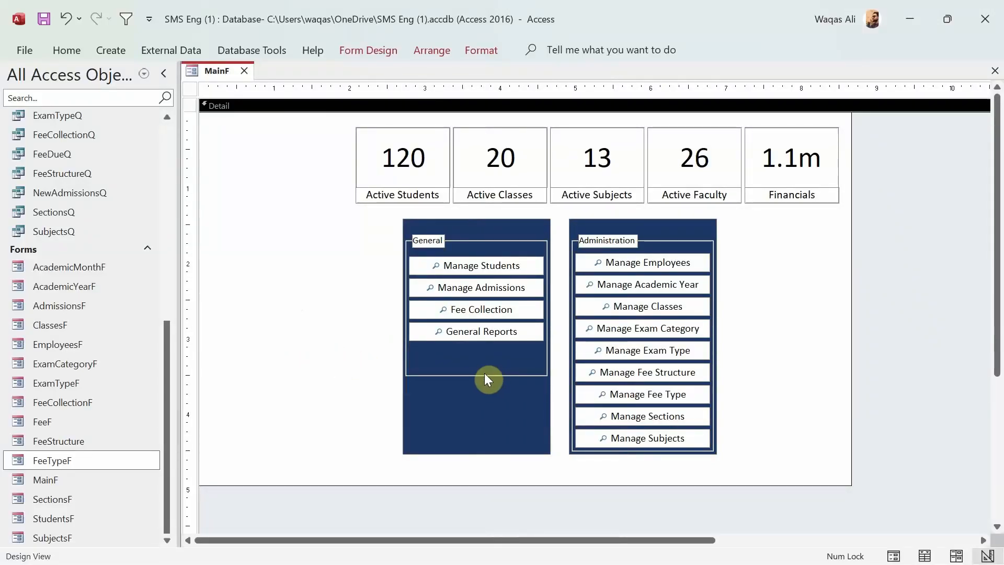
pyautogui.click(476, 374)
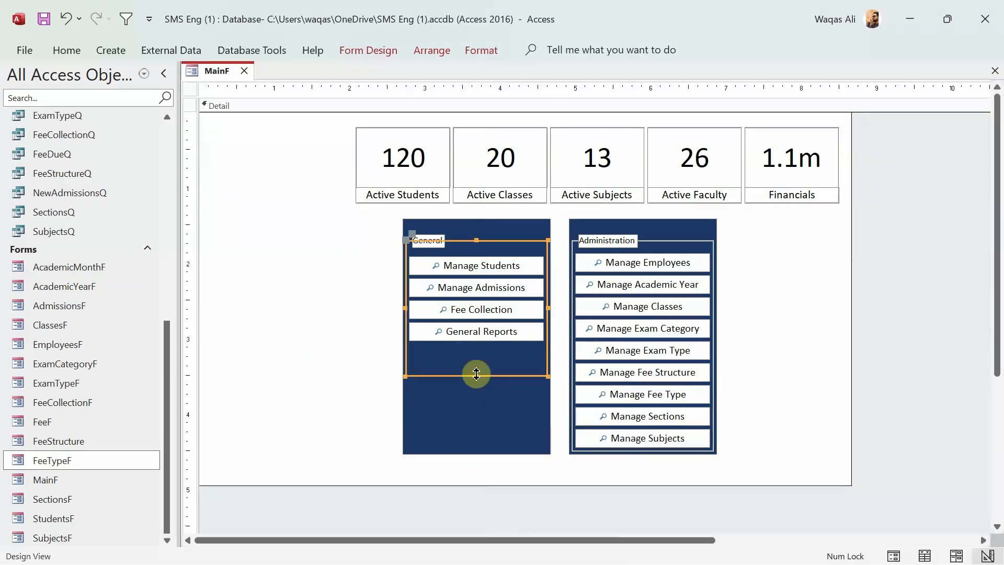
pyautogui.moveTo(476, 374); pyautogui.dragTo(474, 452)
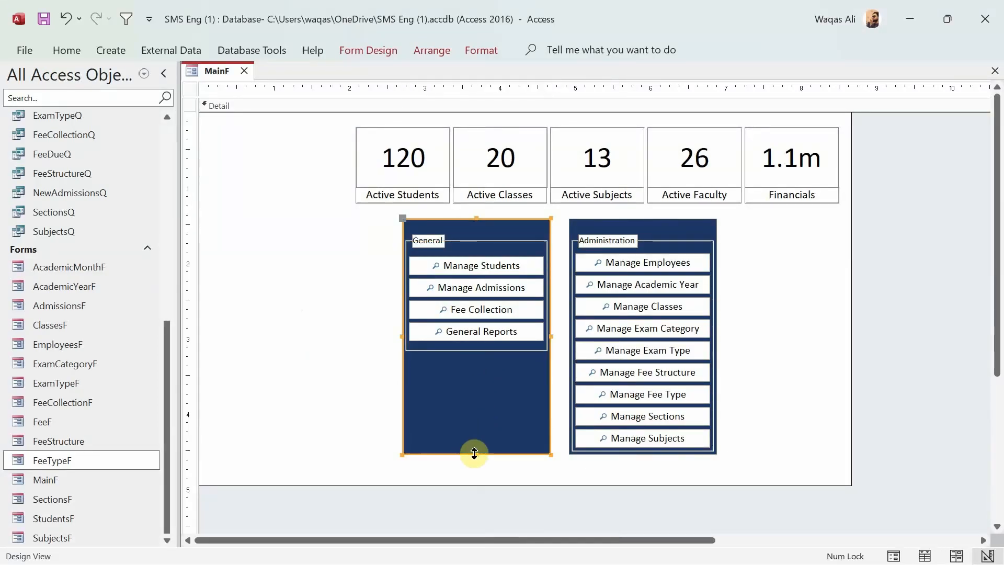
pyautogui.moveTo(474, 453); pyautogui.dragTo(474, 360)
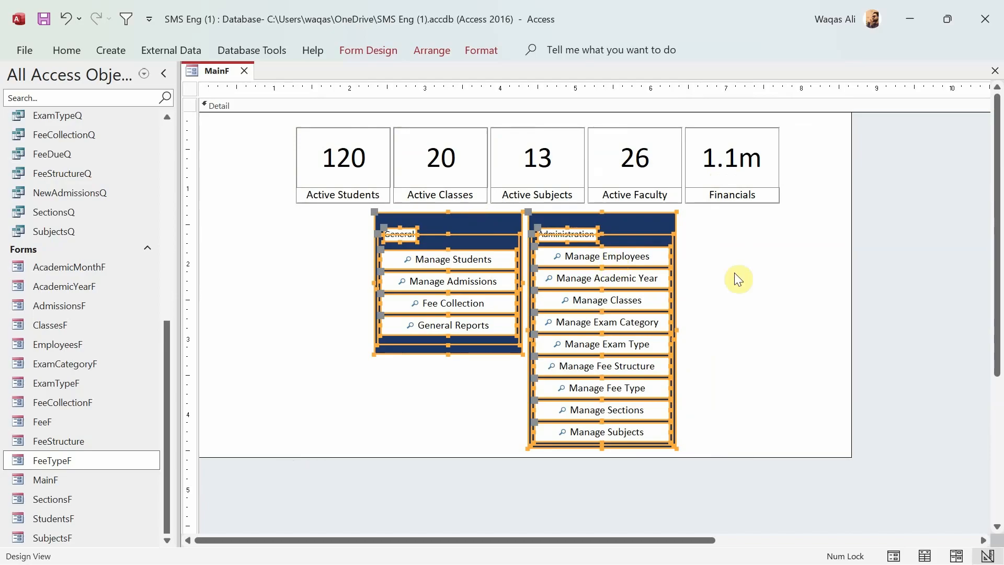
pyautogui.click(277, 151)
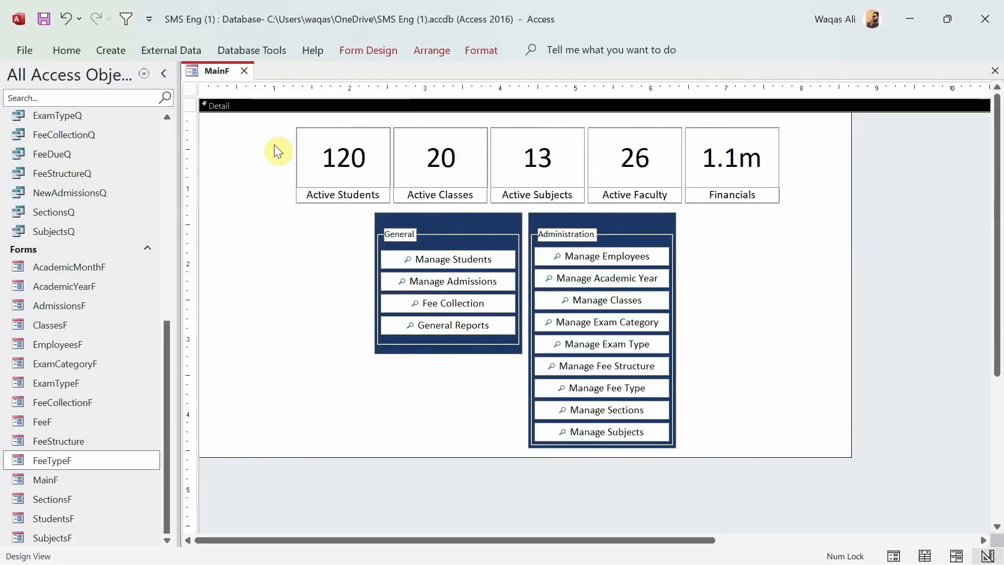
pyautogui.moveTo(285, 82)
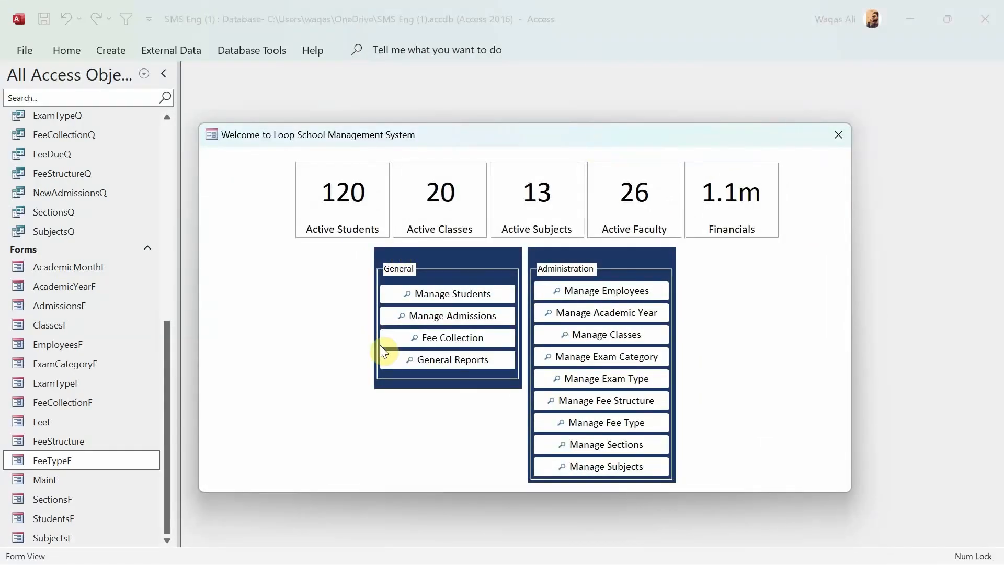
pyautogui.moveTo(288, 339)
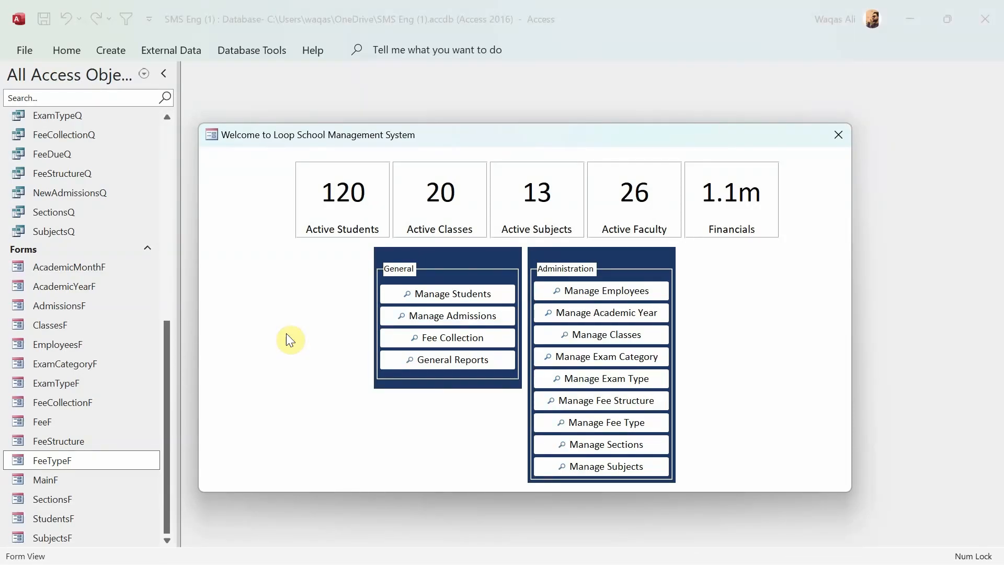
pyautogui.moveTo(278, 299)
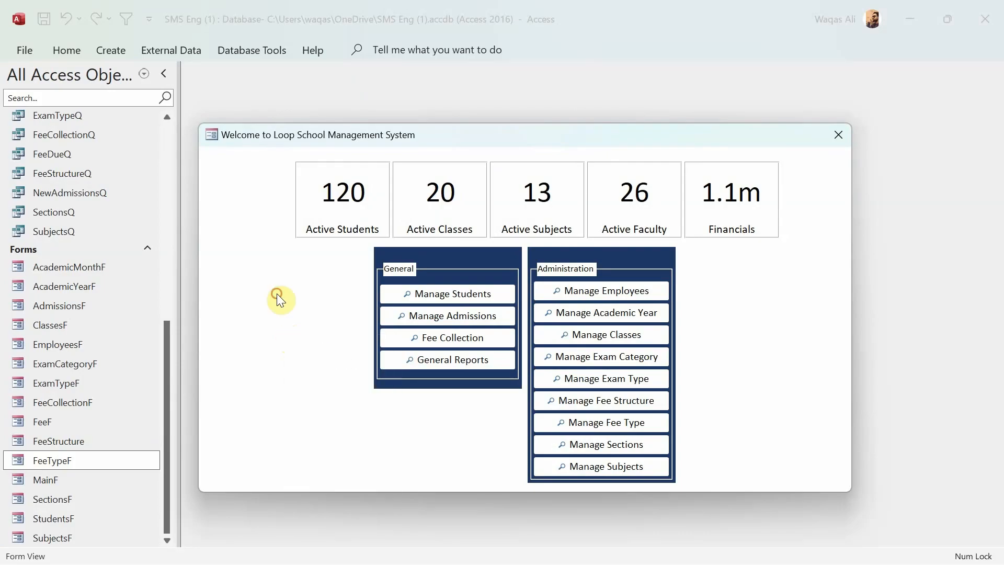
pyautogui.moveTo(343, 283)
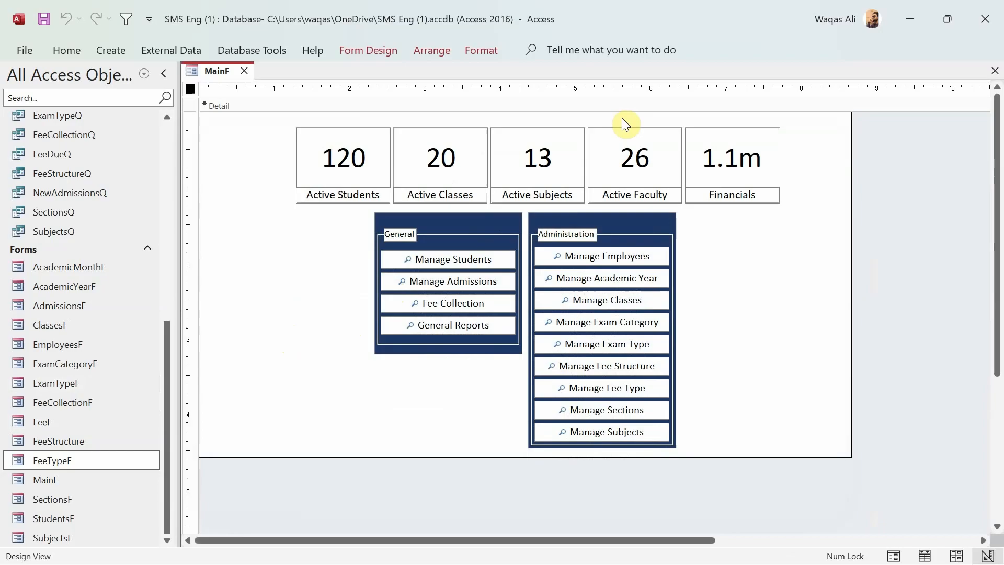
# - Set the Detail section's background color to light blue
pyautogui.click(217, 105)
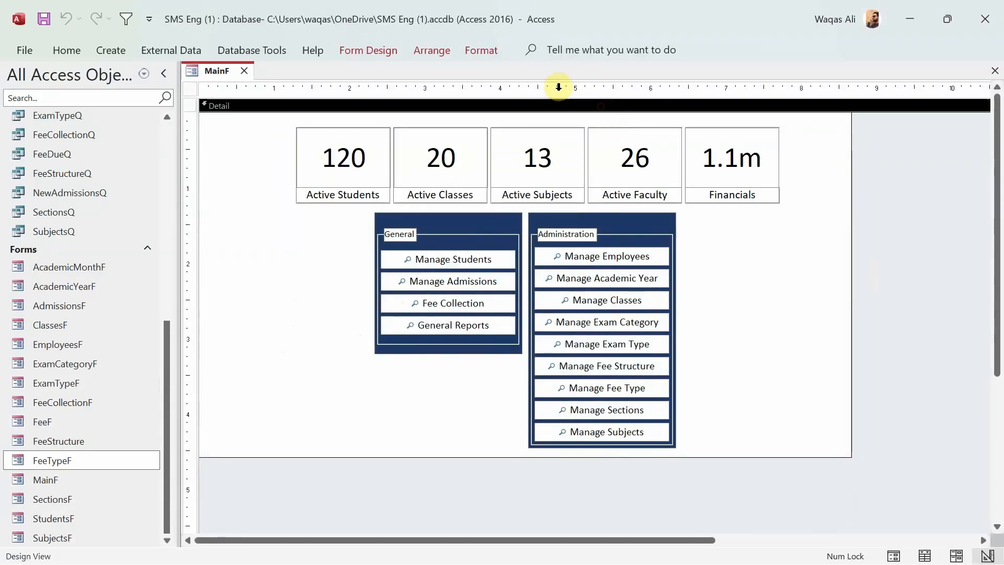
pyautogui.click(758, 74)
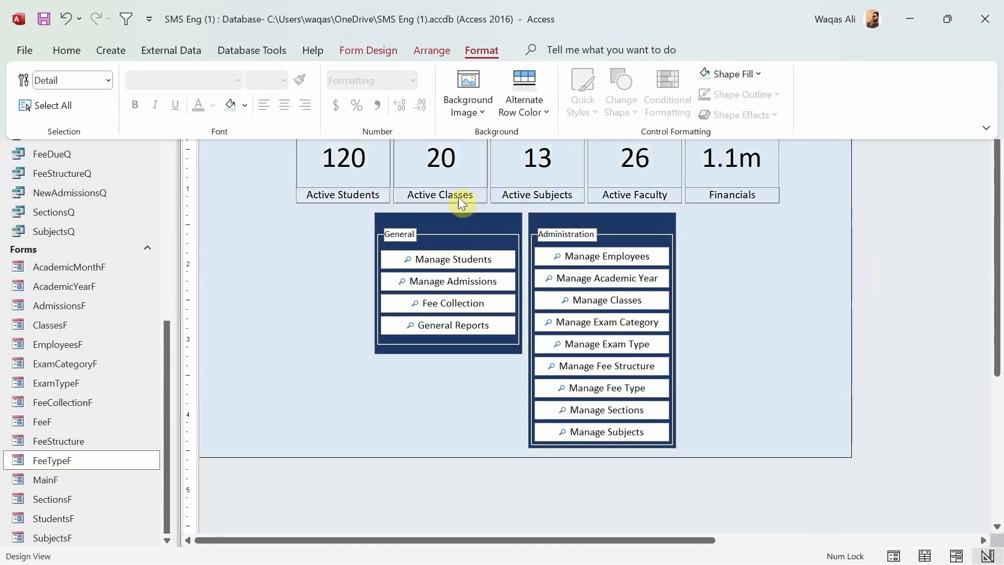
pyautogui.rightClick(195, 70)
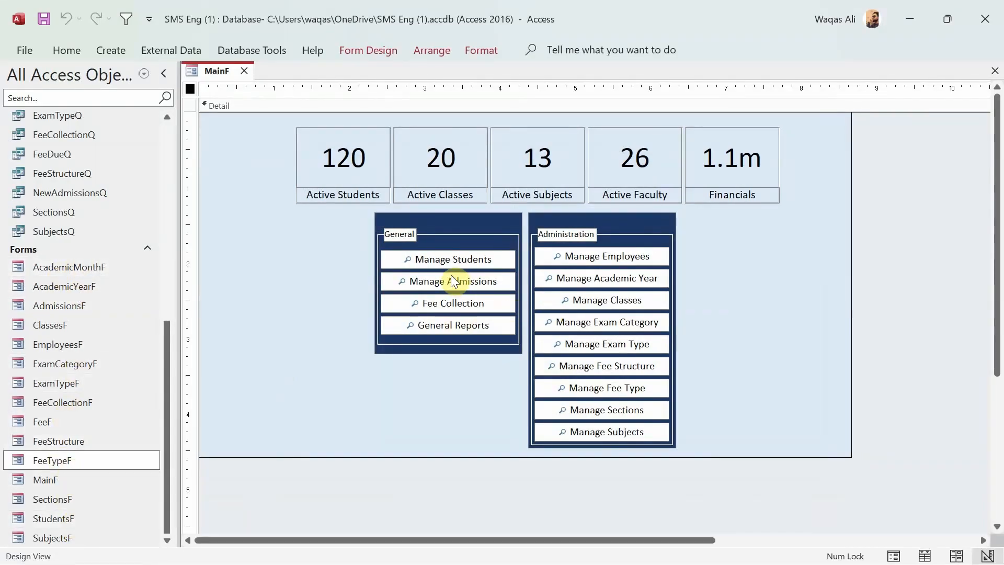
pyautogui.click(448, 259)
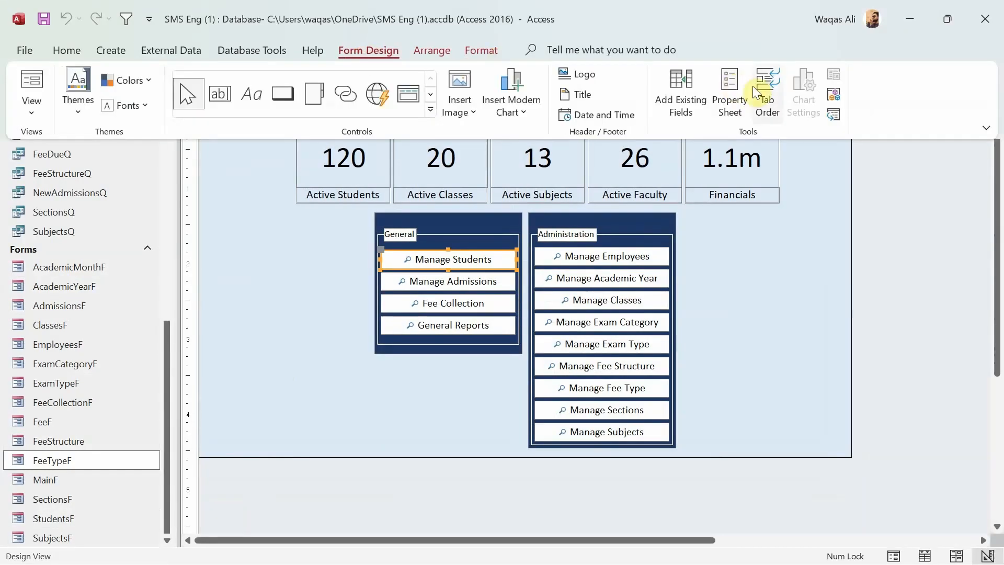
# - Set Manage Students' On Click to [Event Procedure], then inspect AdmissionsF in Design View and close it
pyautogui.click(728, 93)
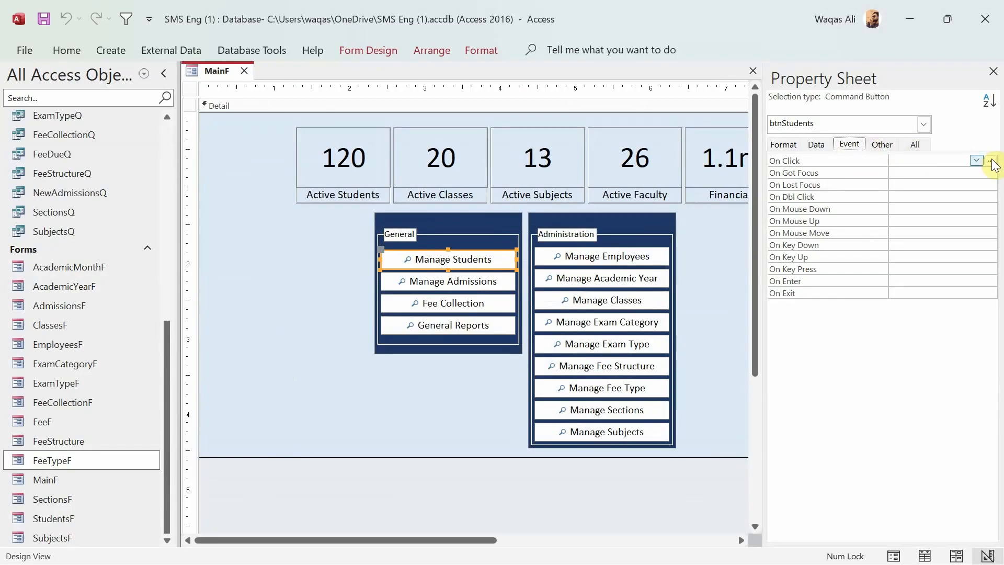
pyautogui.click(990, 160)
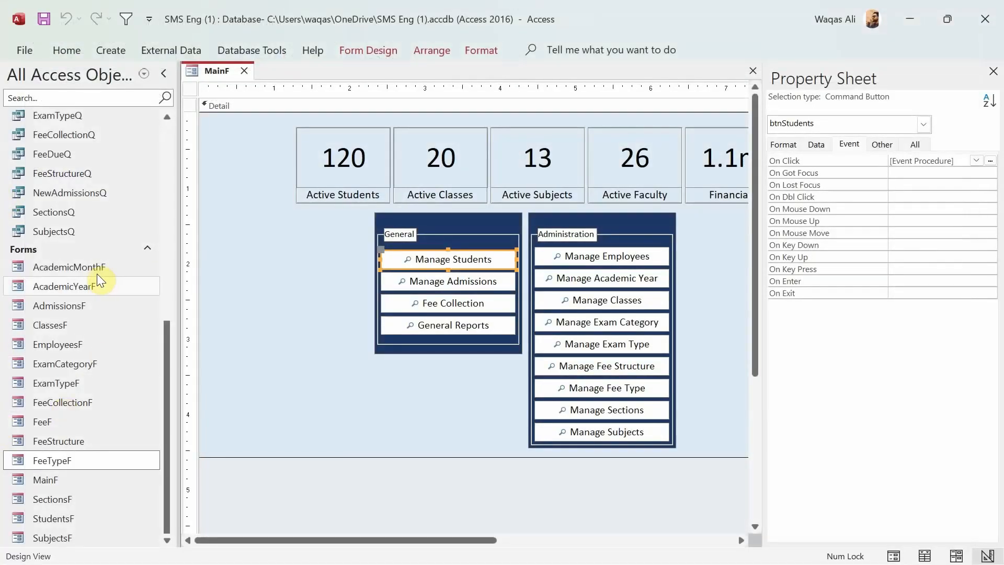
pyautogui.rightClick(58, 306)
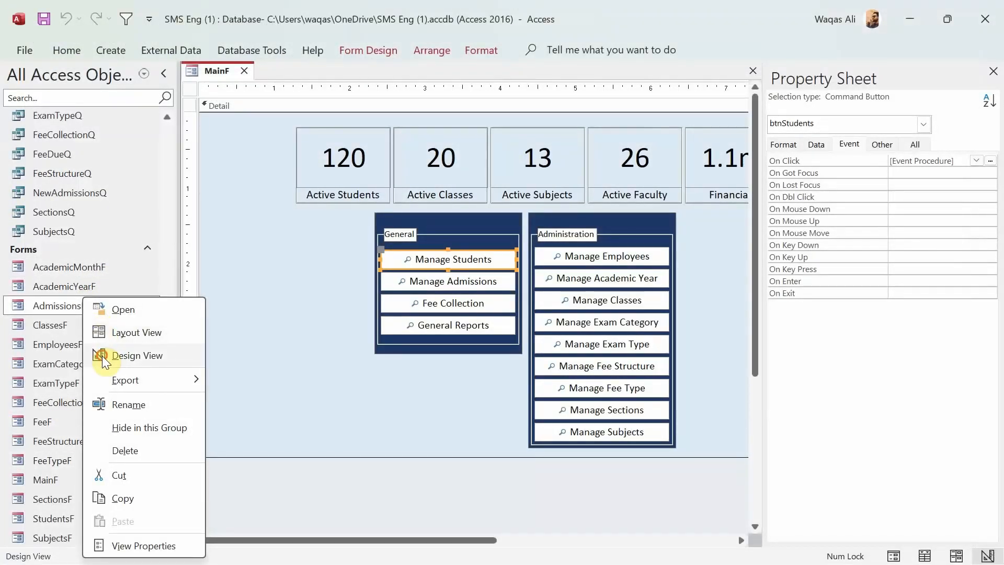
pyautogui.click(137, 356)
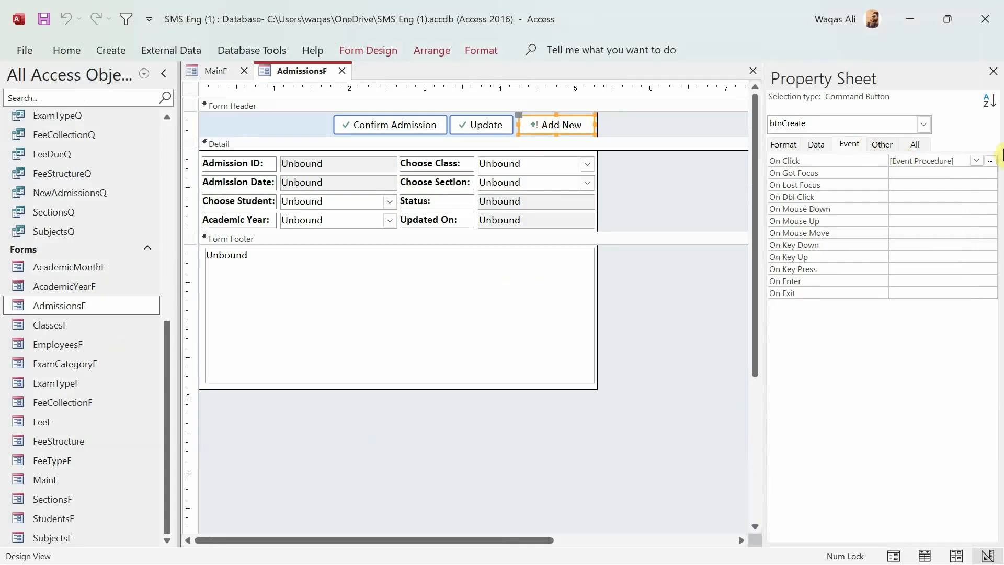
pyautogui.click(993, 160)
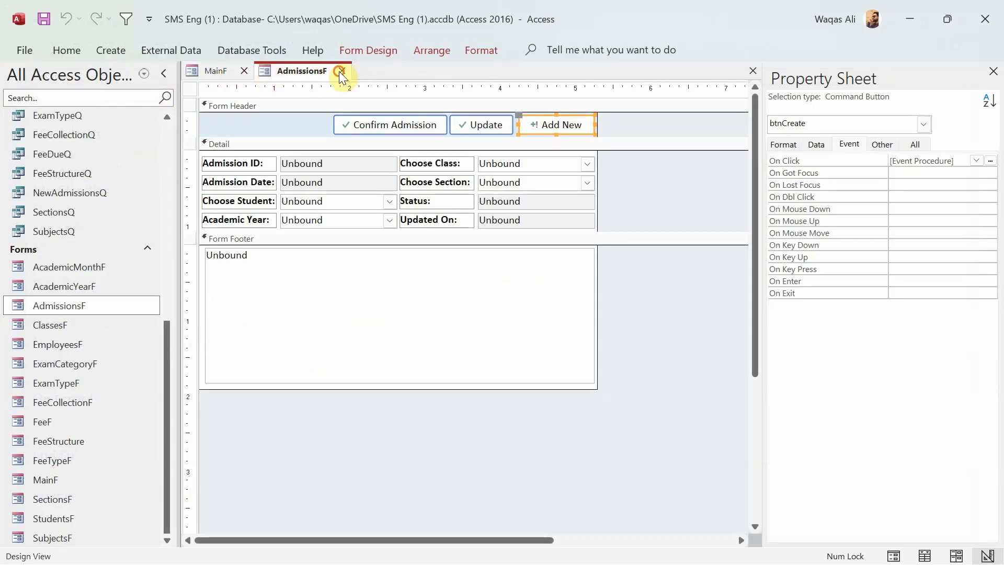
pyautogui.click(340, 70)
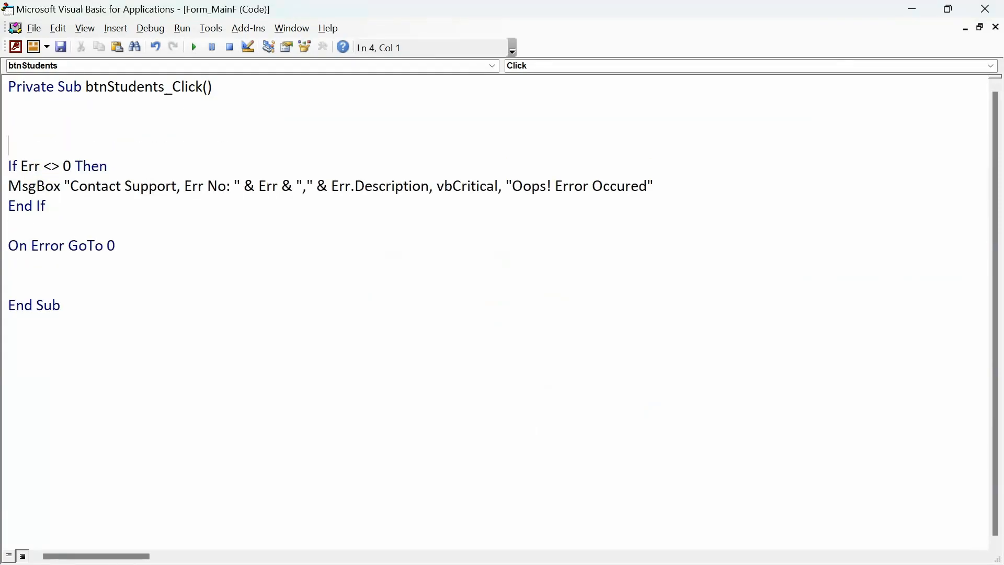
# - Add On Error Resume Next and DoCmd.OpenForm "StudentsF" to btnStudents_Click
pyautogui.write('on error r')
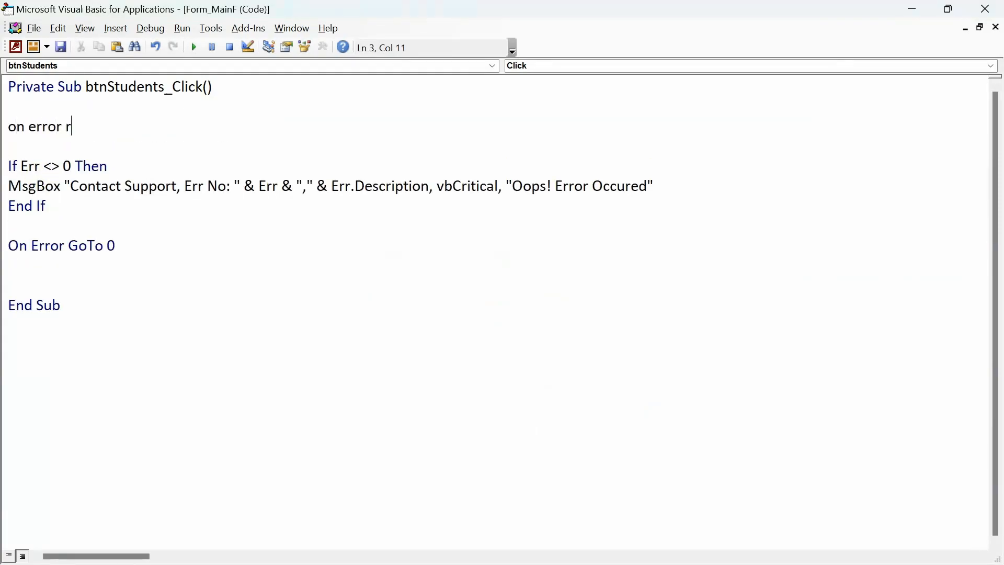
pyautogui.write('esume nex')
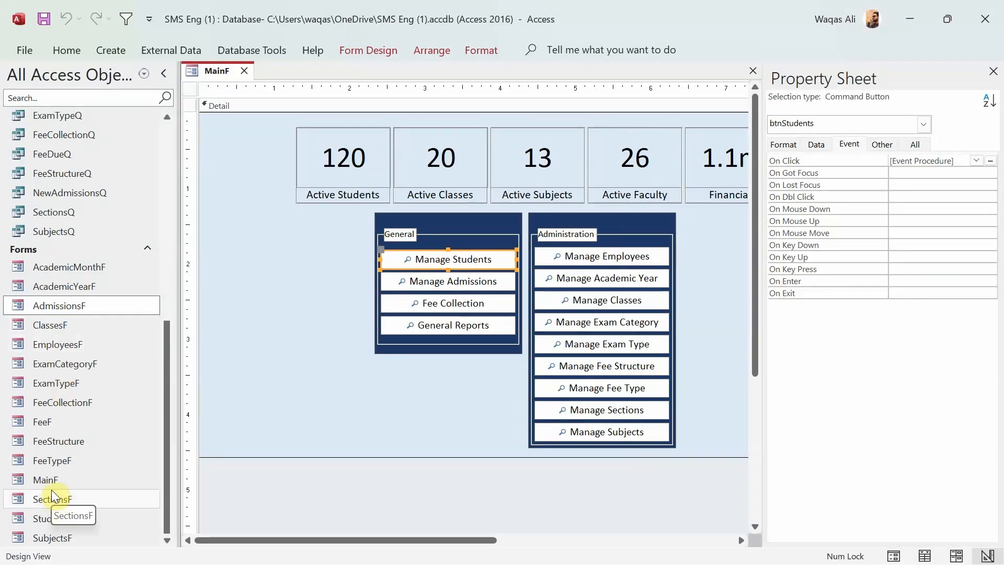
pyautogui.click(989, 160)
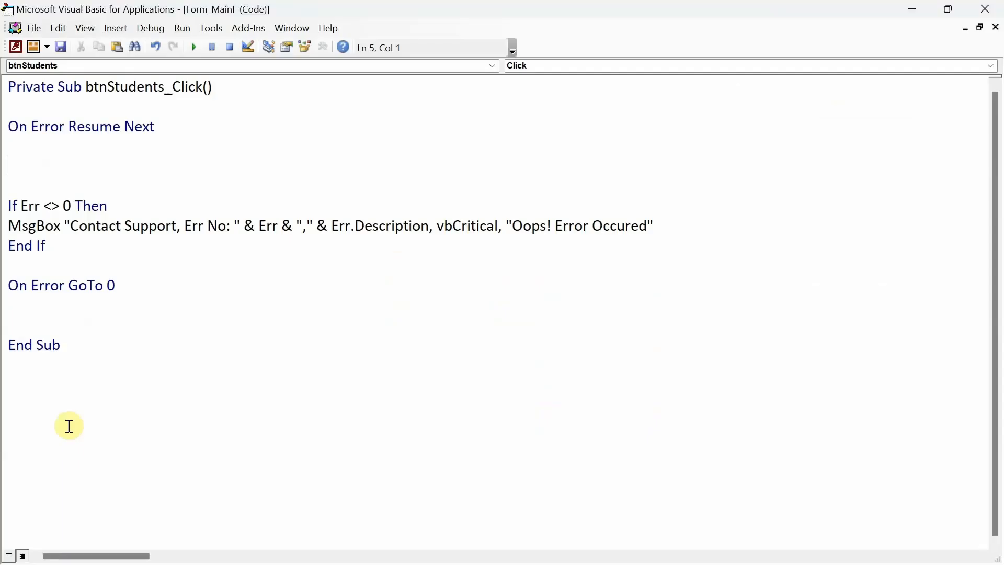
pyautogui.write('docmd')
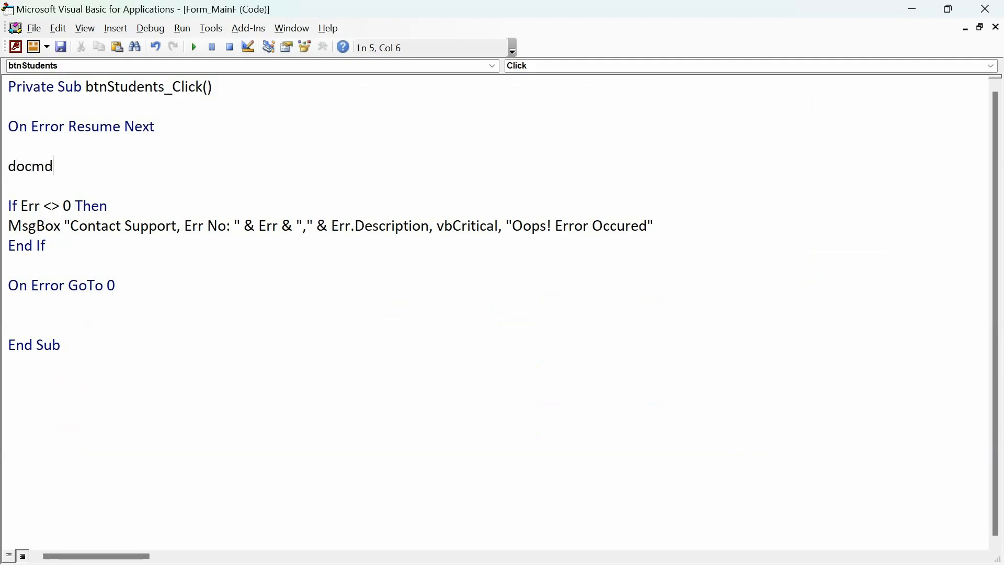
pyautogui.write('.o')
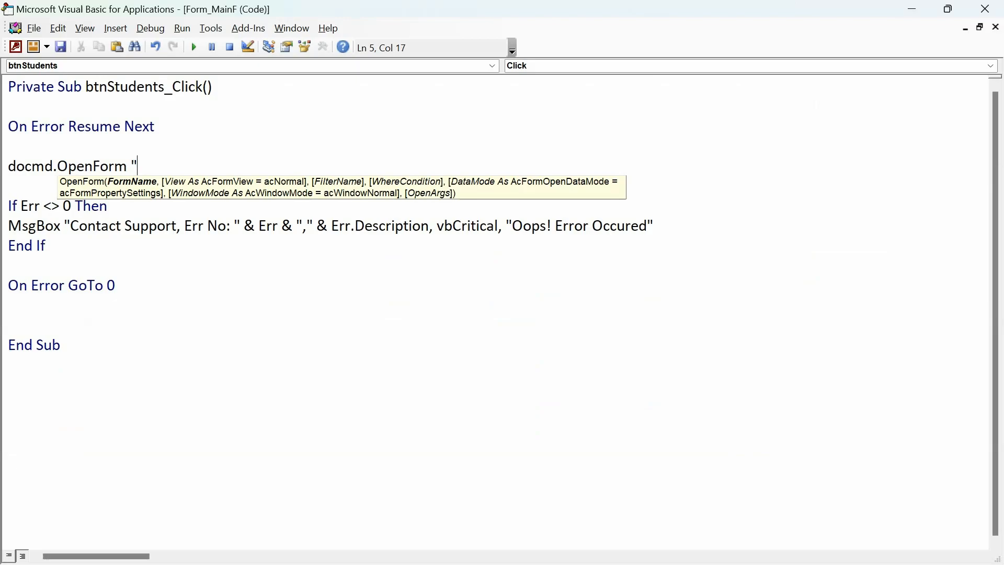
pyautogui.write('Students')
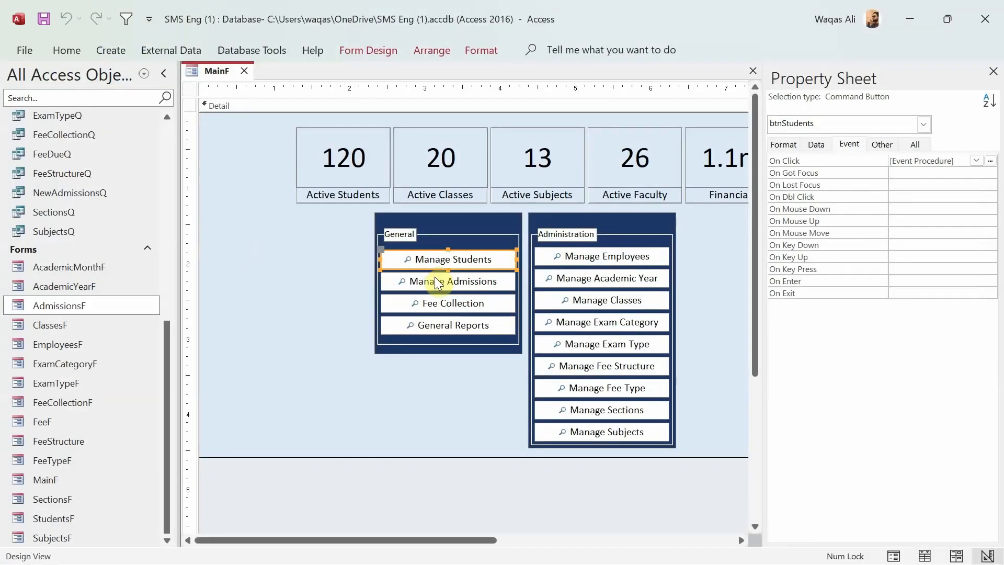
# - Create the Manage Admissions click procedure that opens AdmissionsF
pyautogui.click(990, 160)
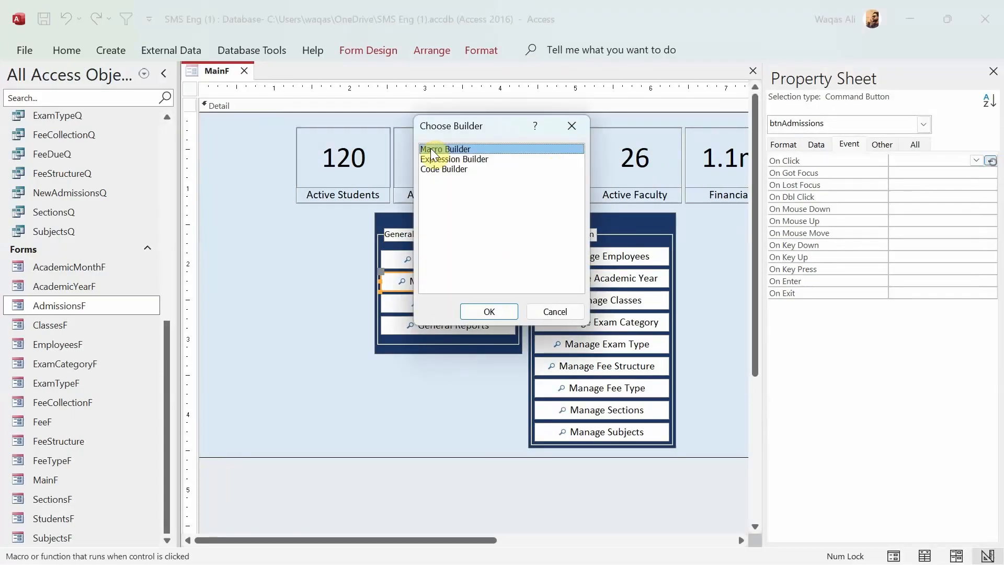
pyautogui.click(488, 311)
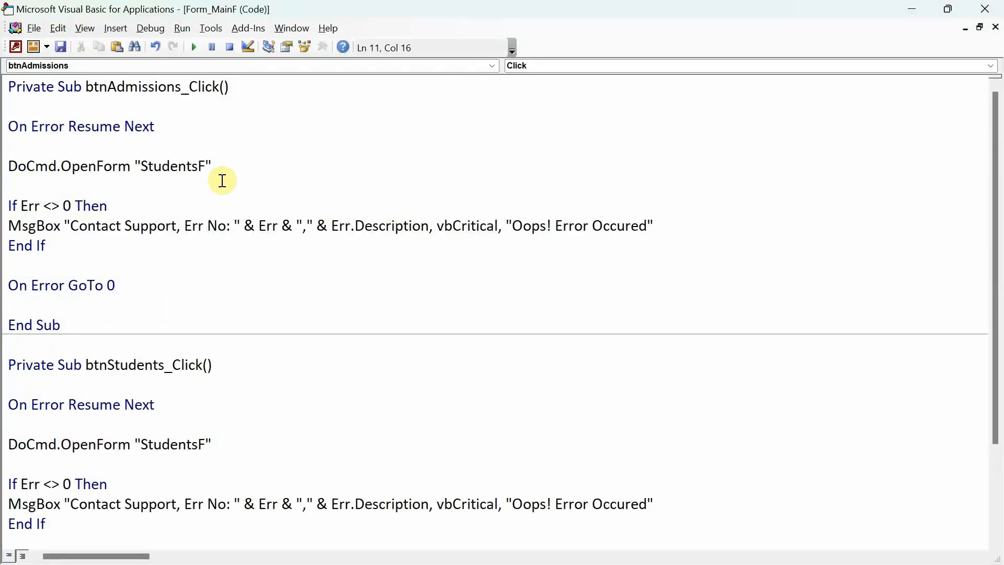
pyautogui.write('Admiss')
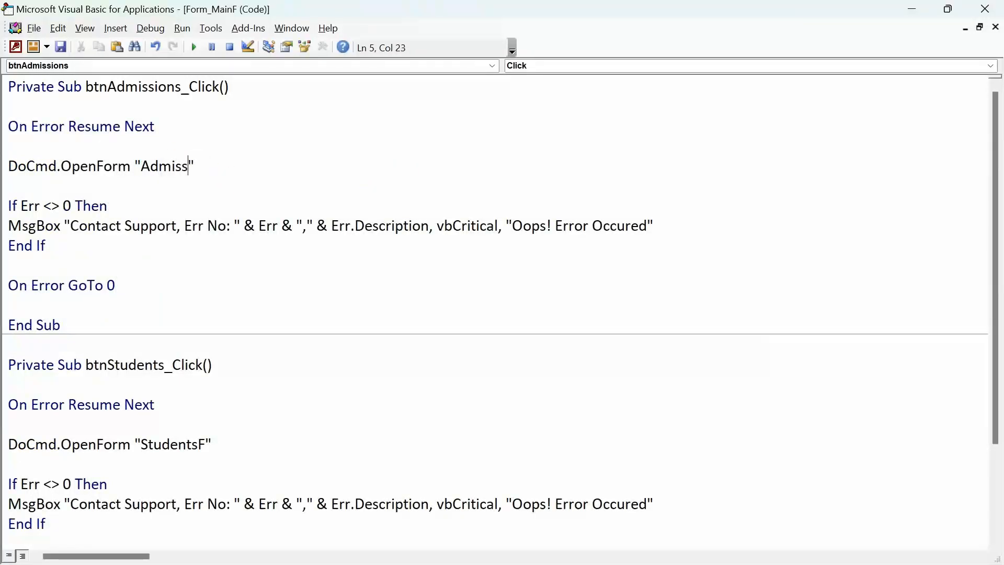
pyautogui.write('ionsF')
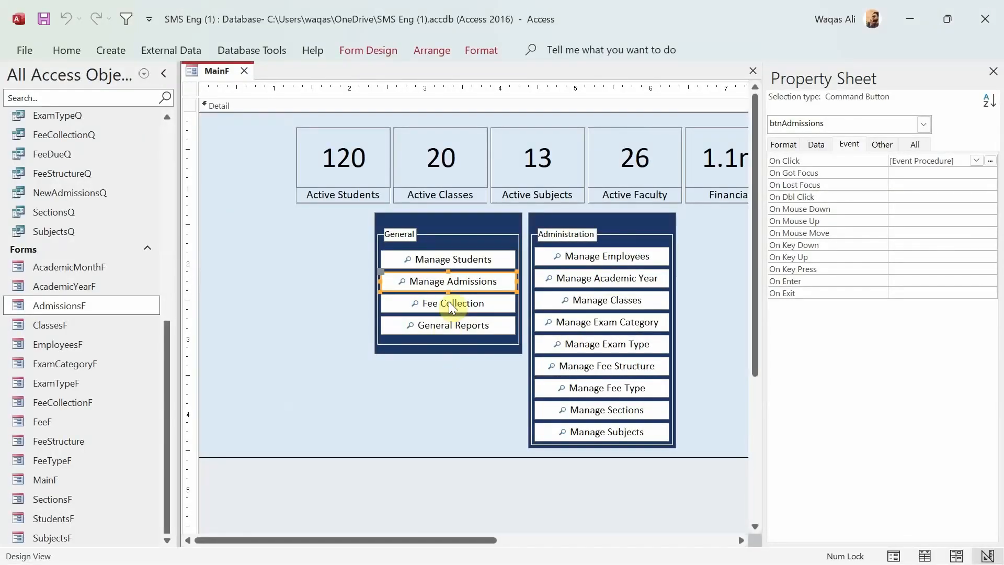
# - Create the Fee Collection click procedure, changing the opened form name to FeeF
pyautogui.click(990, 161)
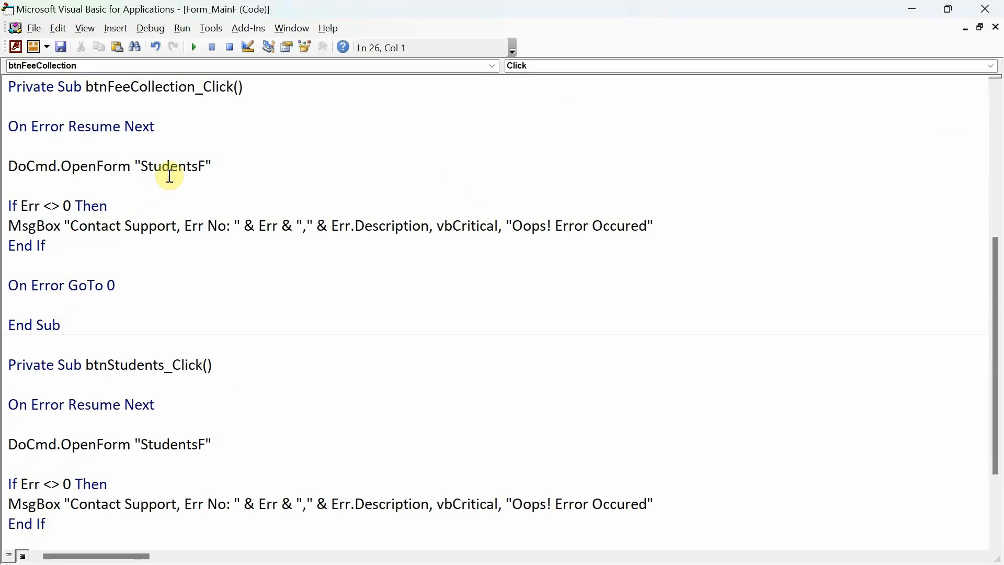
pyautogui.doubleClick(172, 166)
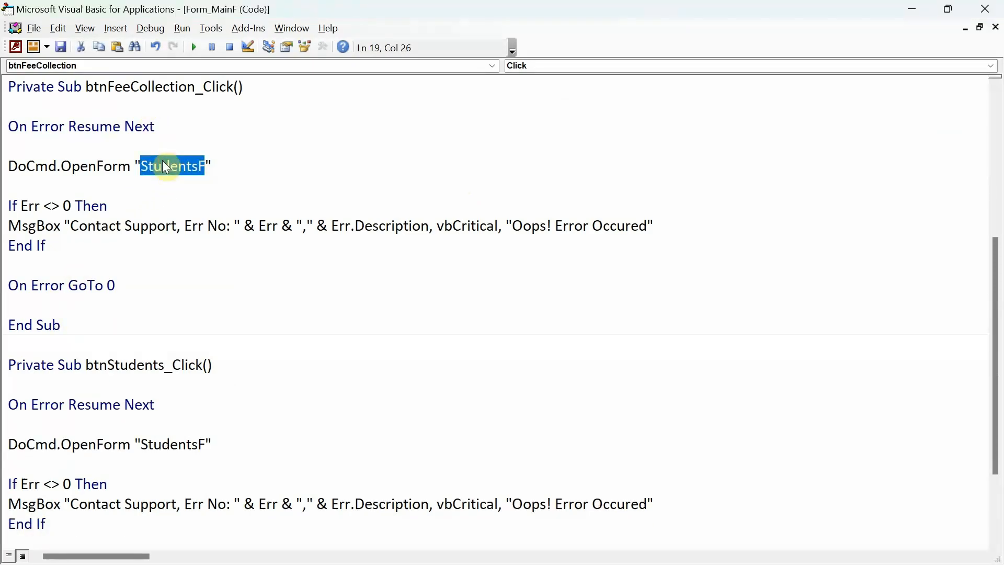
pyautogui.write('FeeF')
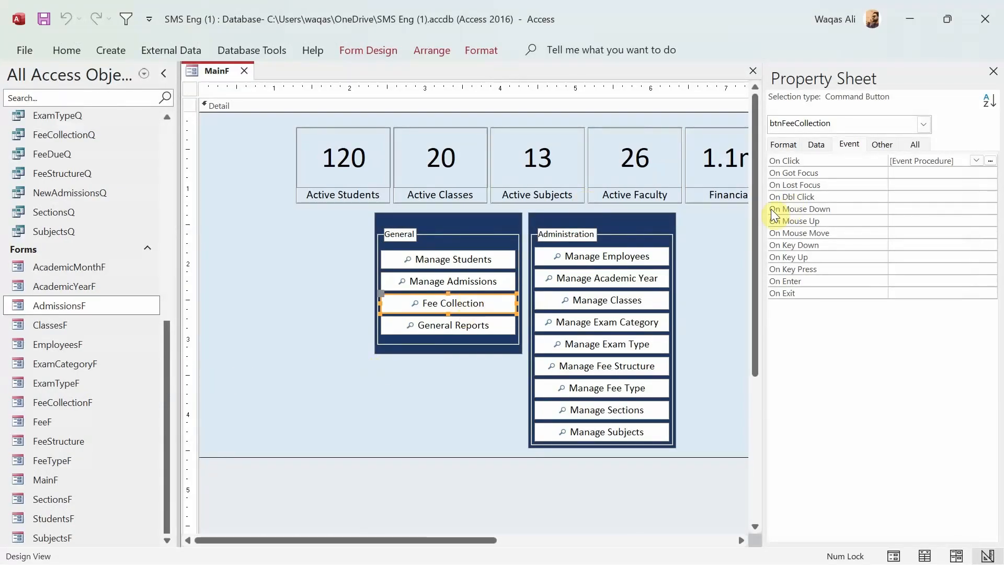
pyautogui.doubleClick(451, 302)
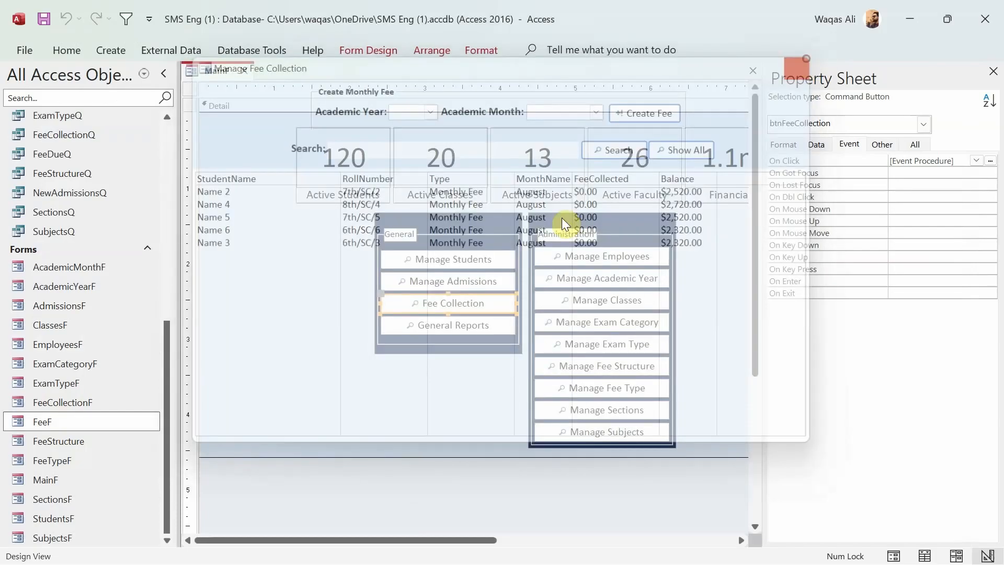
pyautogui.click(450, 325)
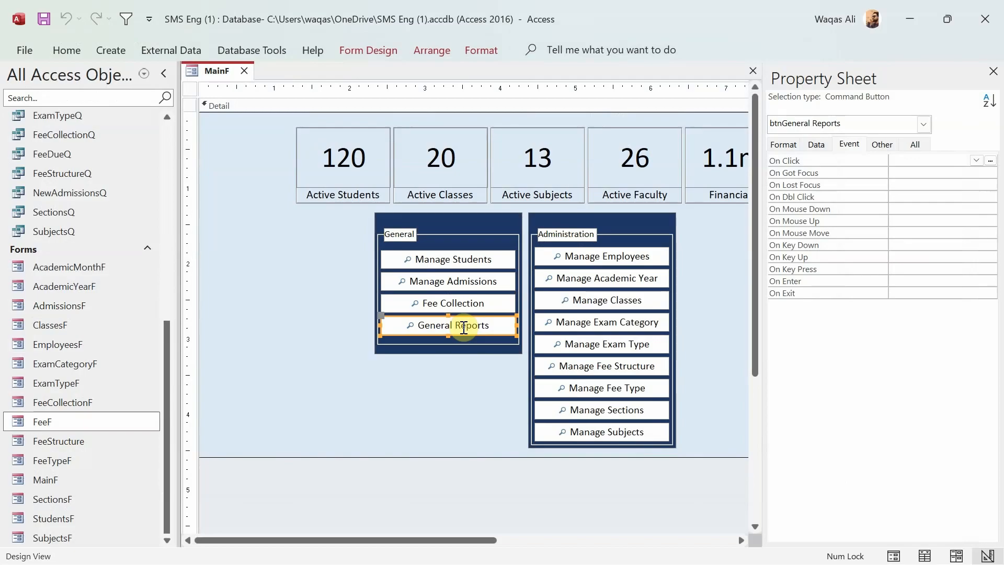
# - Write click procedures for Manage Employees (EmployeesF) and Manage Academic Year
pyautogui.click(601, 257)
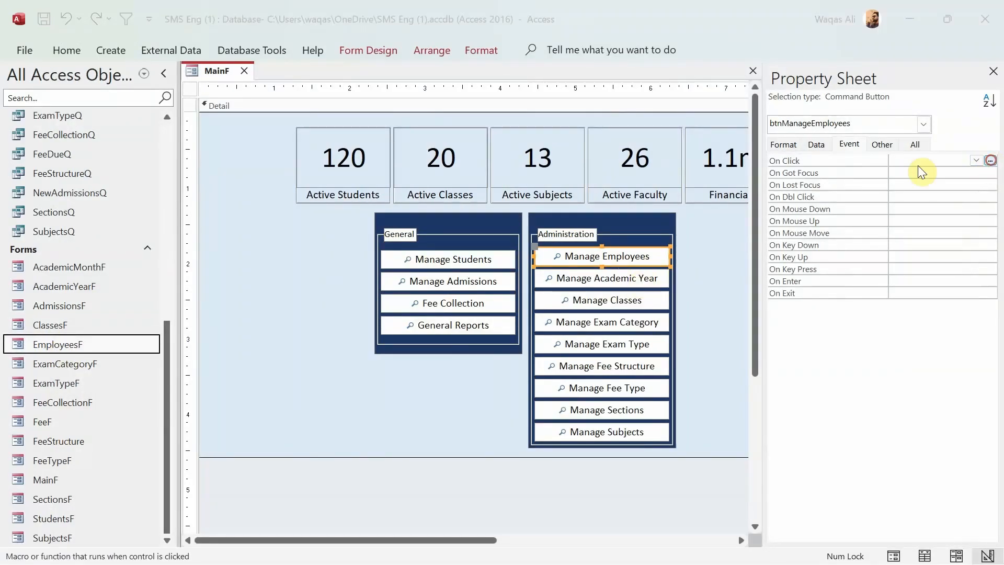
pyautogui.click(990, 160)
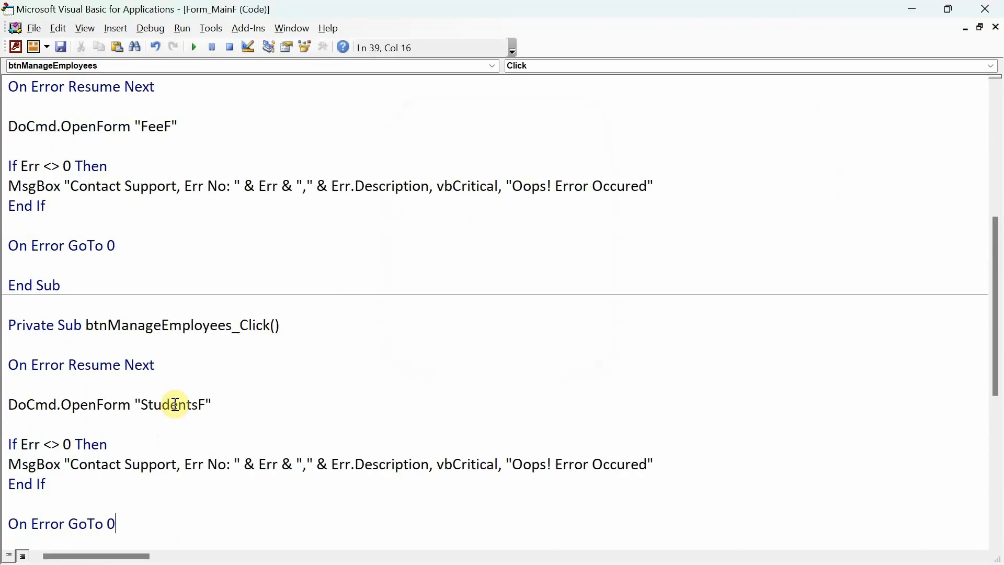
pyautogui.write('Employ')
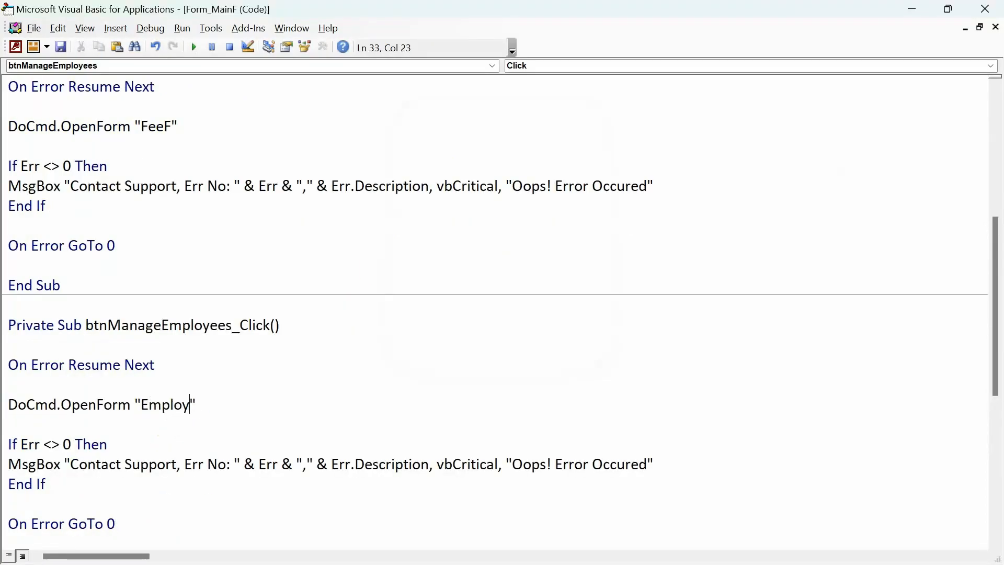
pyautogui.write('eesF')
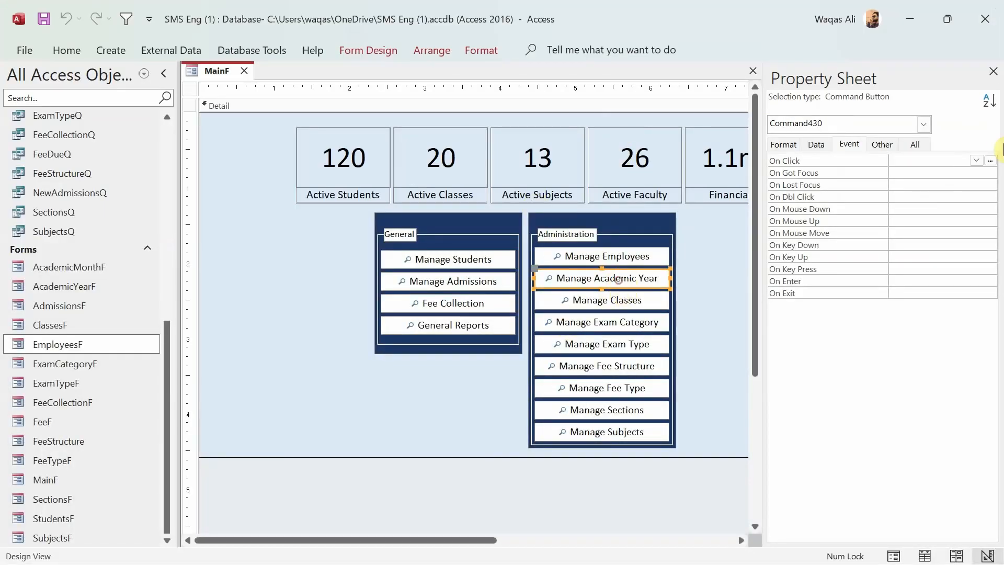
pyautogui.click(989, 160)
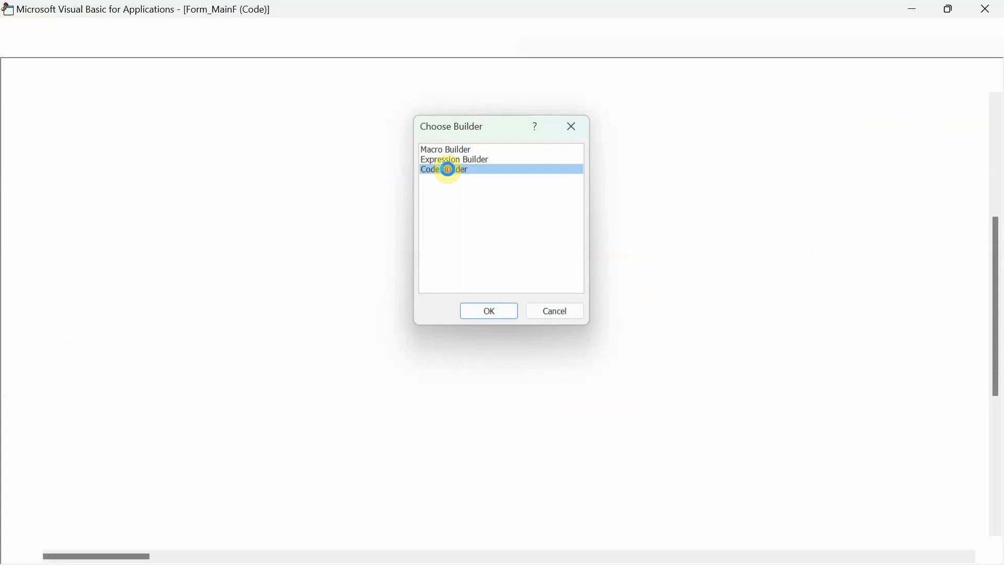
pyautogui.click(488, 310)
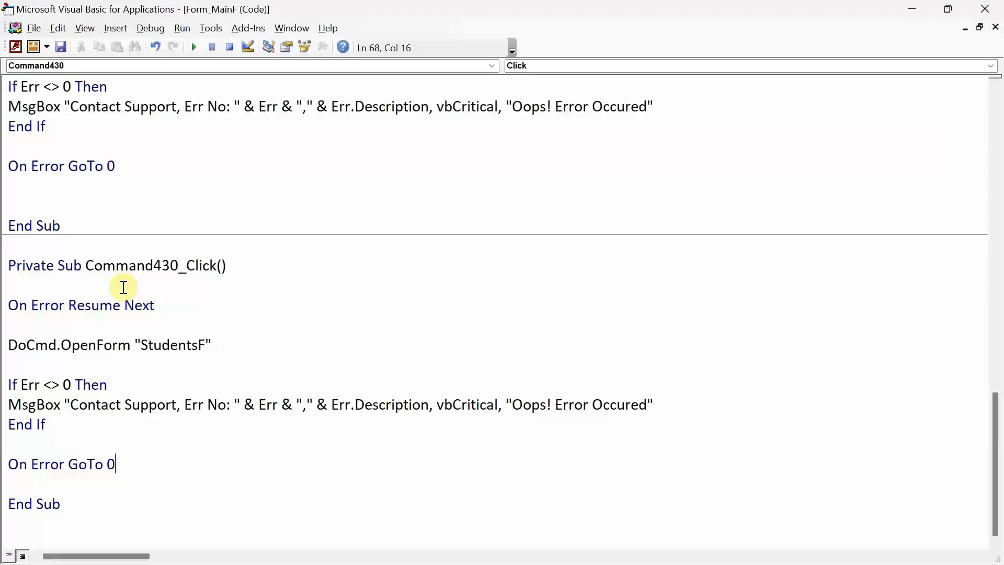
pyautogui.doubleClick(171, 344)
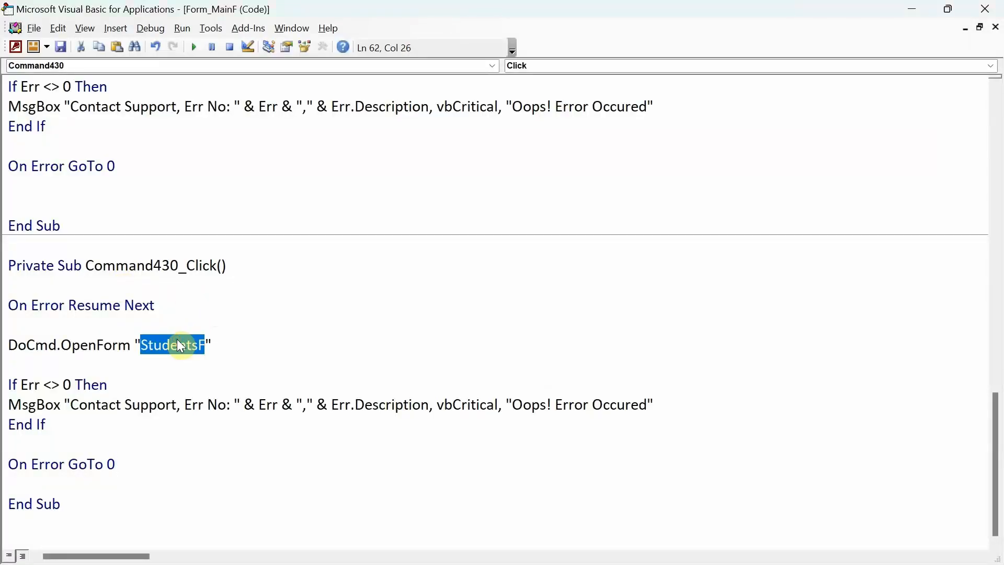
pyautogui.write('Academic')
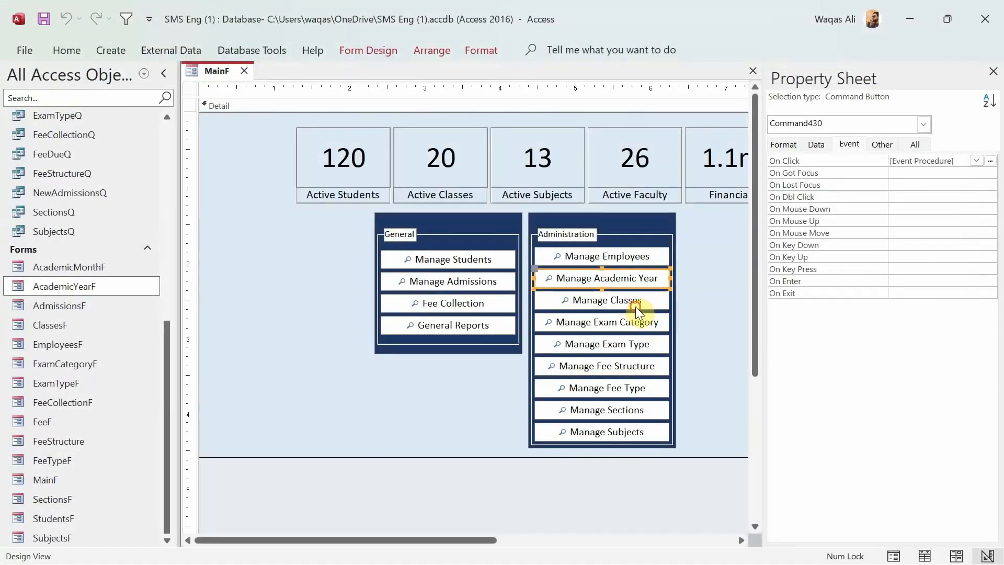
# - Write click procedures opening ClassesF and ExamCategoryF for Manage Classes and Manage Exam Category
pyautogui.click(601, 300)
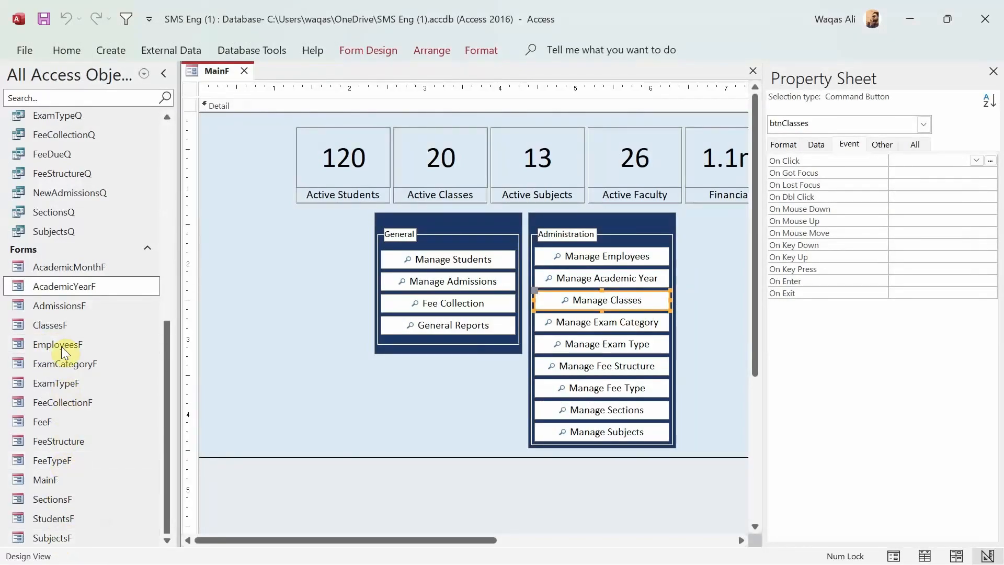
pyautogui.moveTo(984, 157)
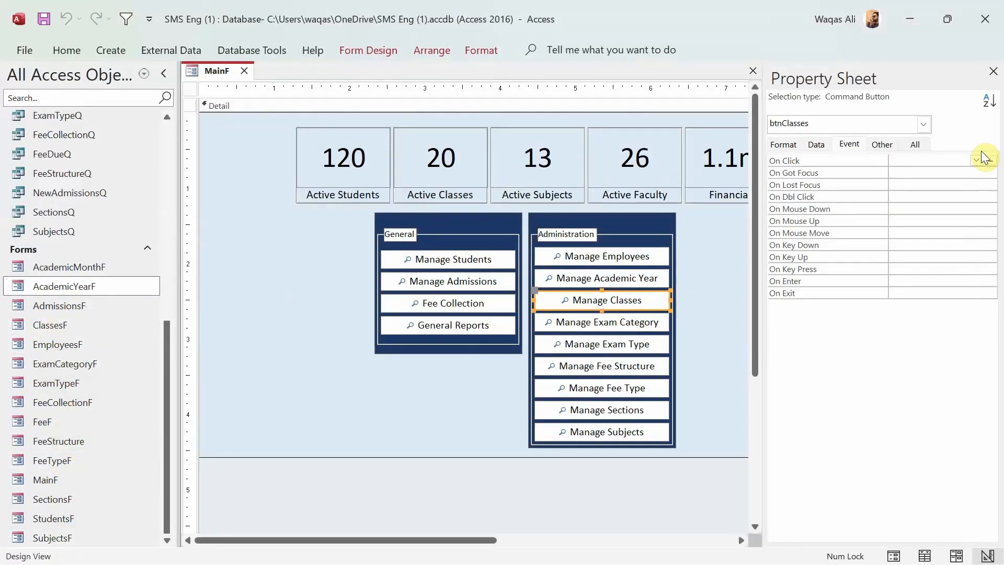
pyautogui.click(992, 161)
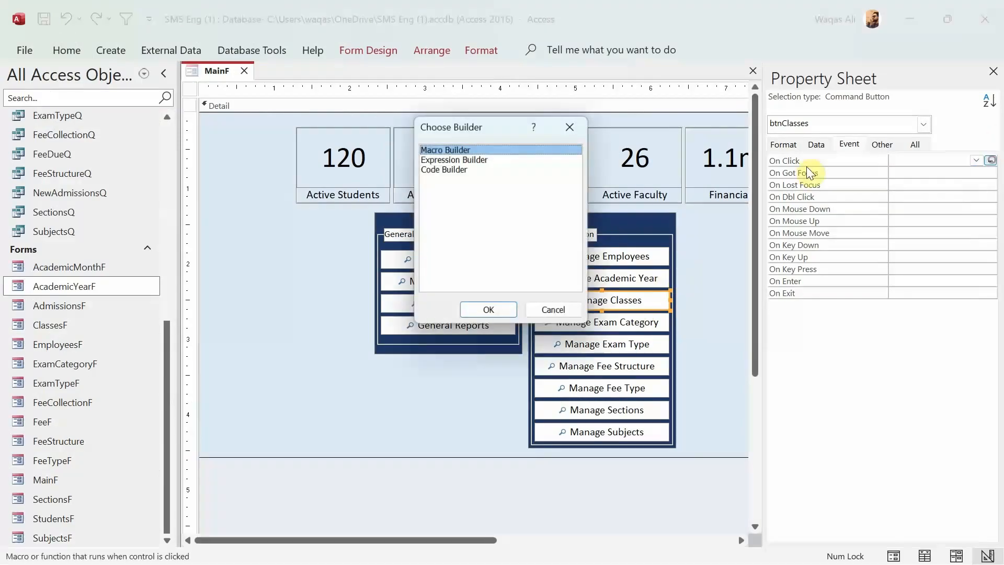
pyautogui.click(488, 309)
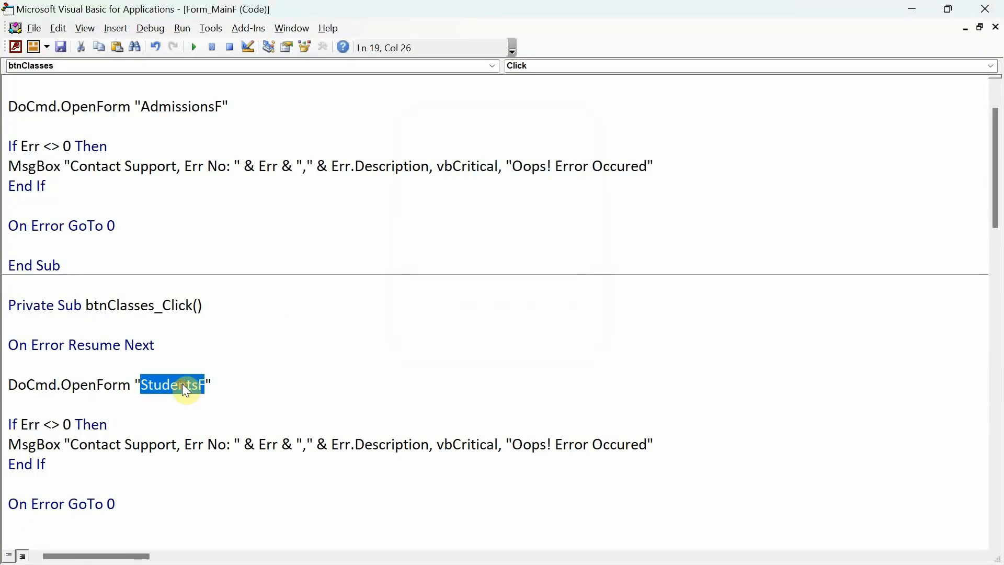
pyautogui.write('ClassesF')
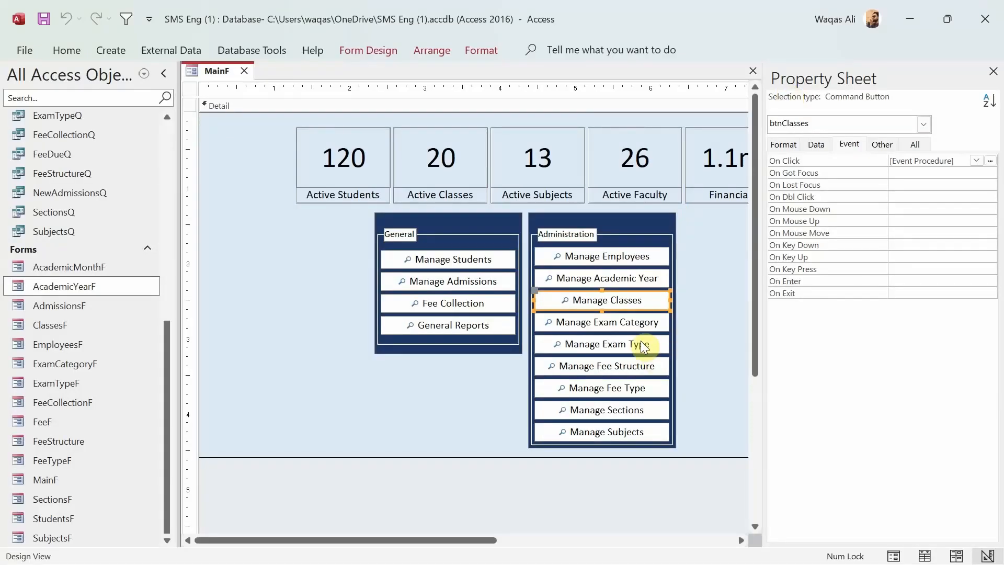
pyautogui.click(990, 160)
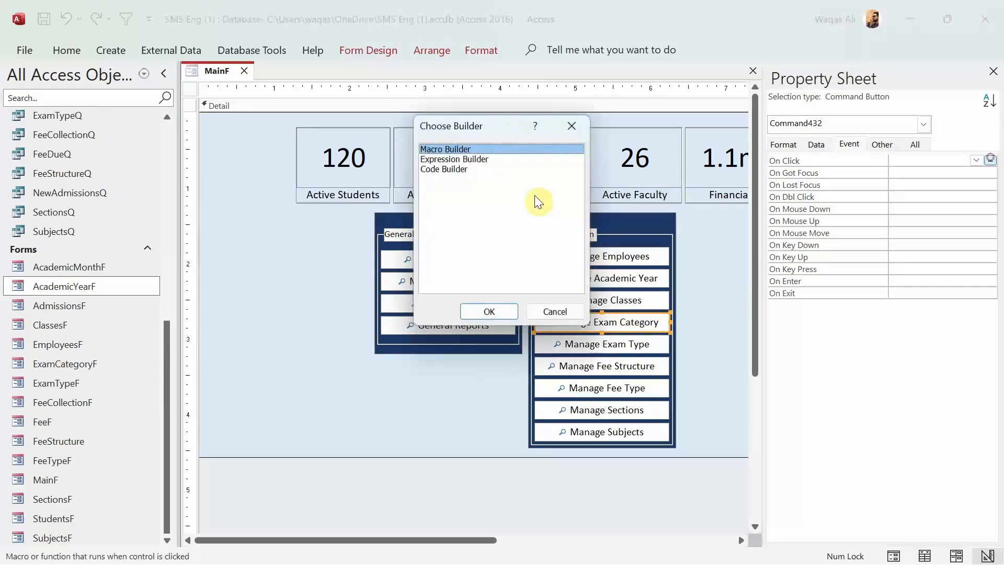
pyautogui.click(488, 311)
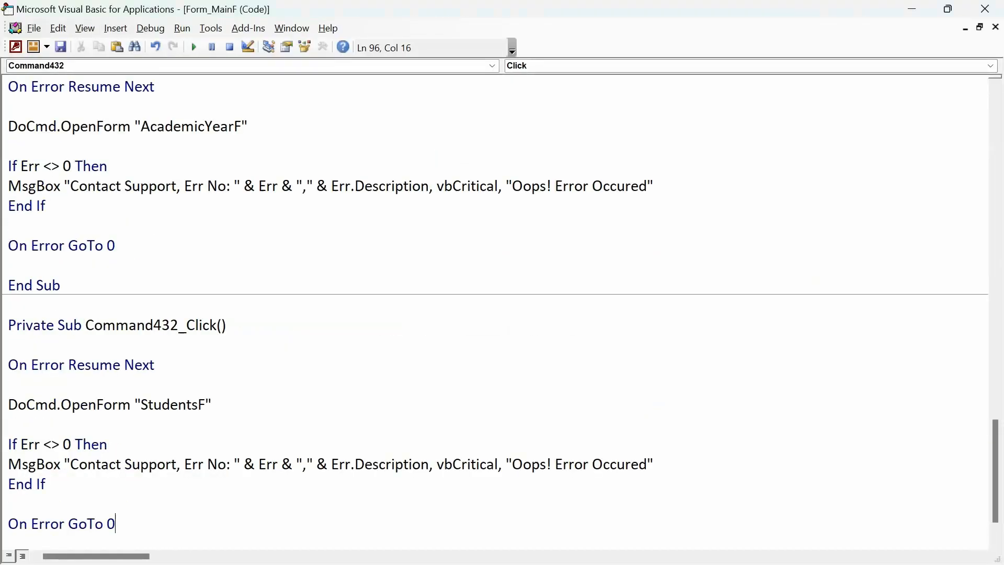
pyautogui.write('Exa')
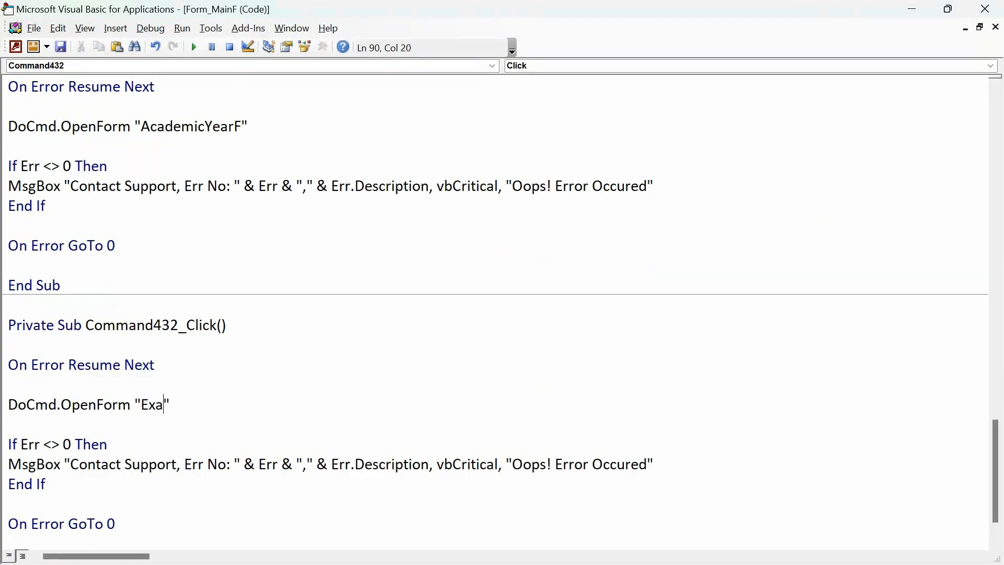
pyautogui.write('mCategoryF')
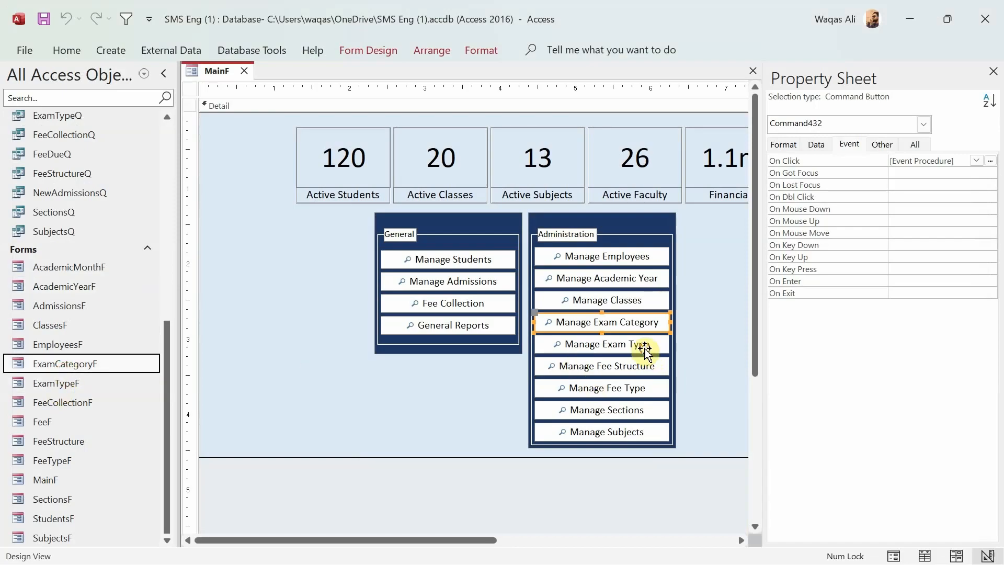
# - Write click procedures for the Manage Exam Type and Manage Fee Structure buttons
pyautogui.click(600, 344)
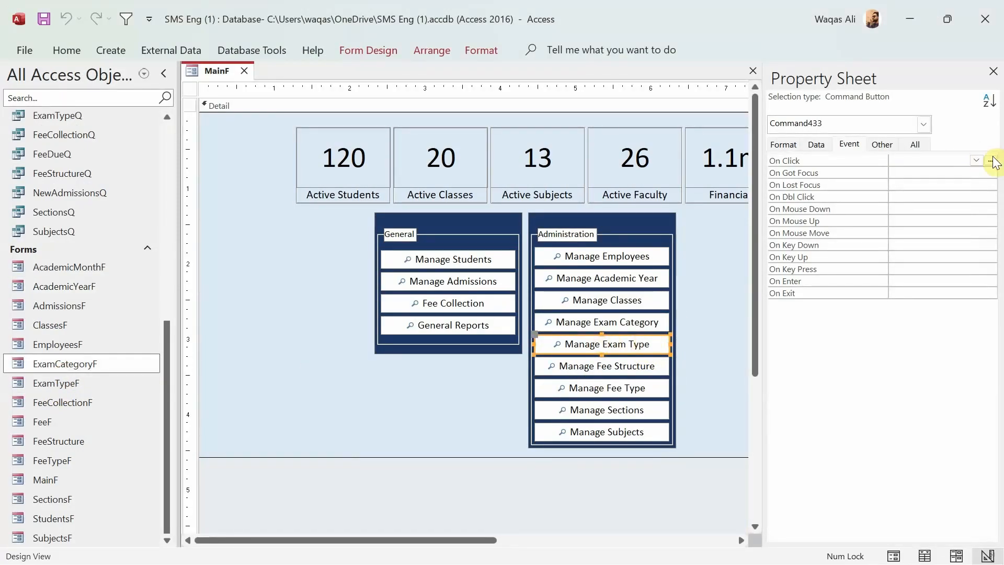
pyautogui.click(995, 160)
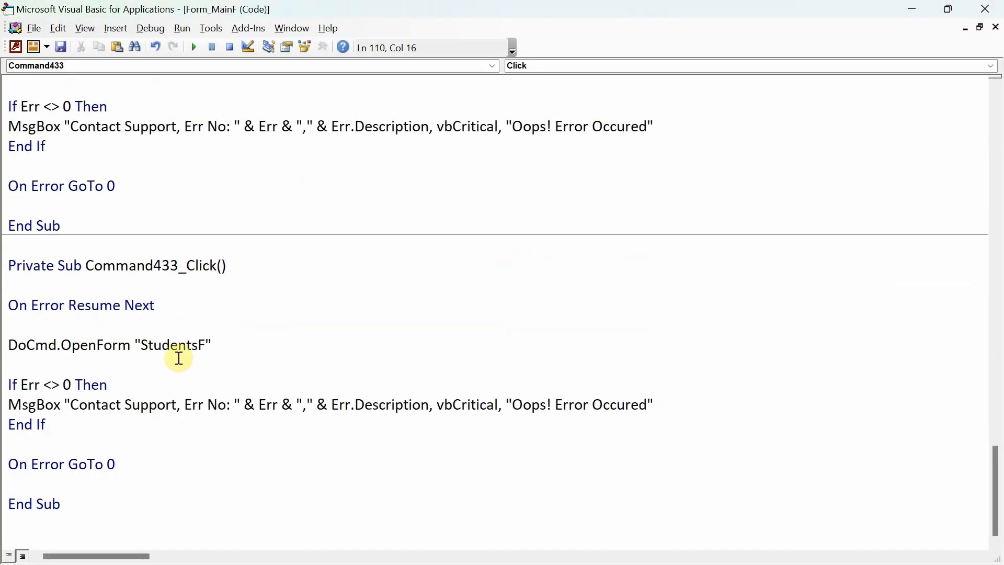
pyautogui.write('Exam Type')
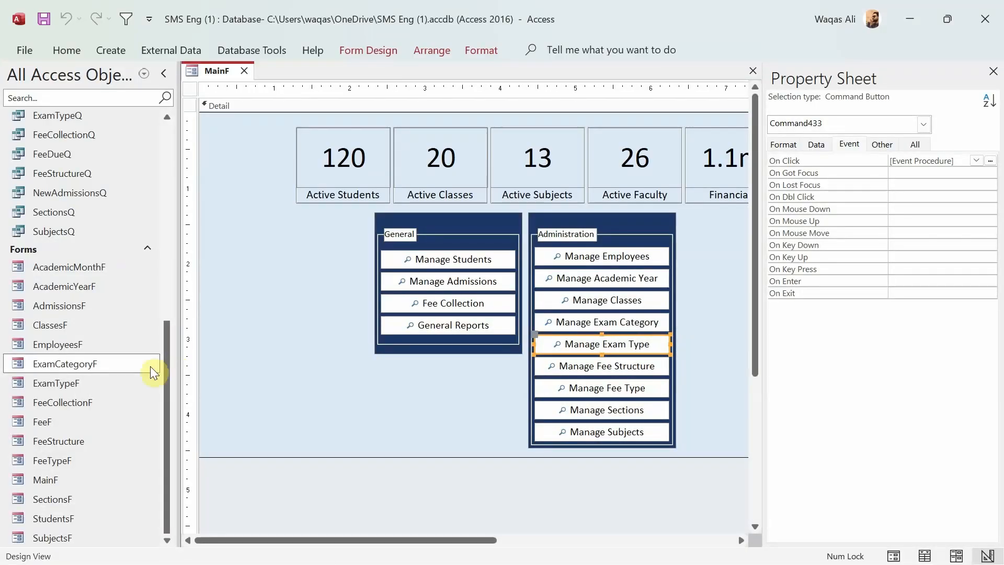
pyautogui.press('alt+tab')
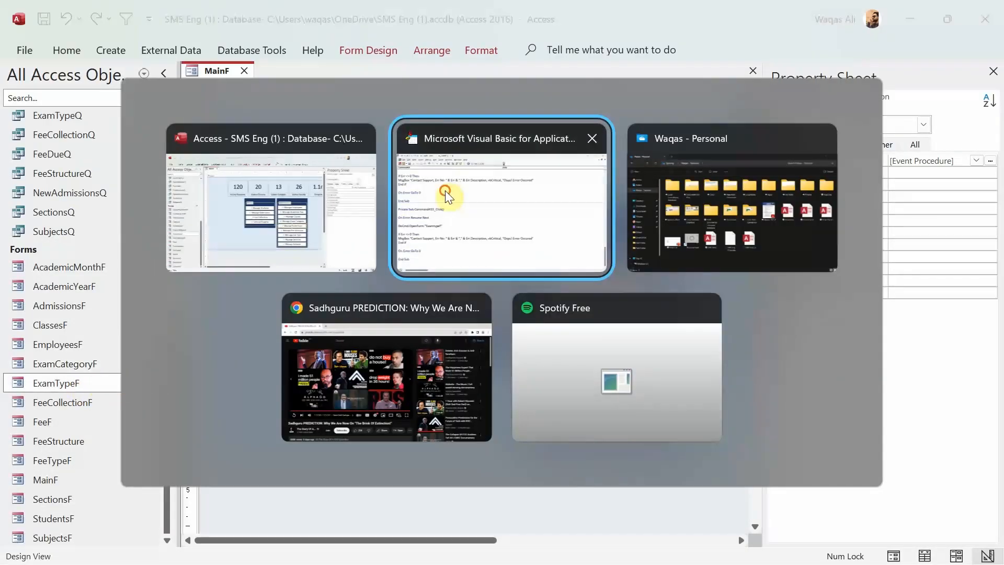
pyautogui.click(500, 137)
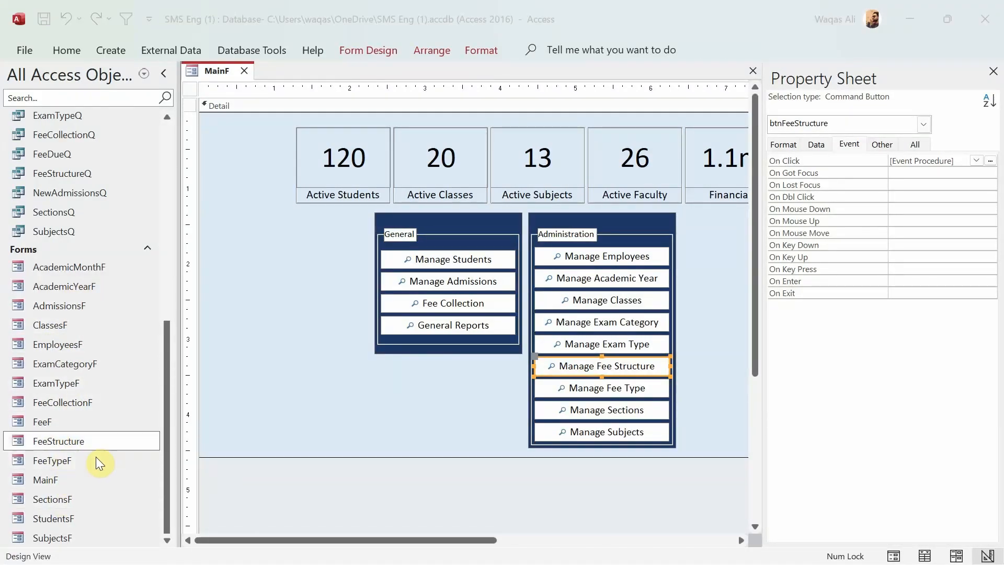
pyautogui.click(990, 160)
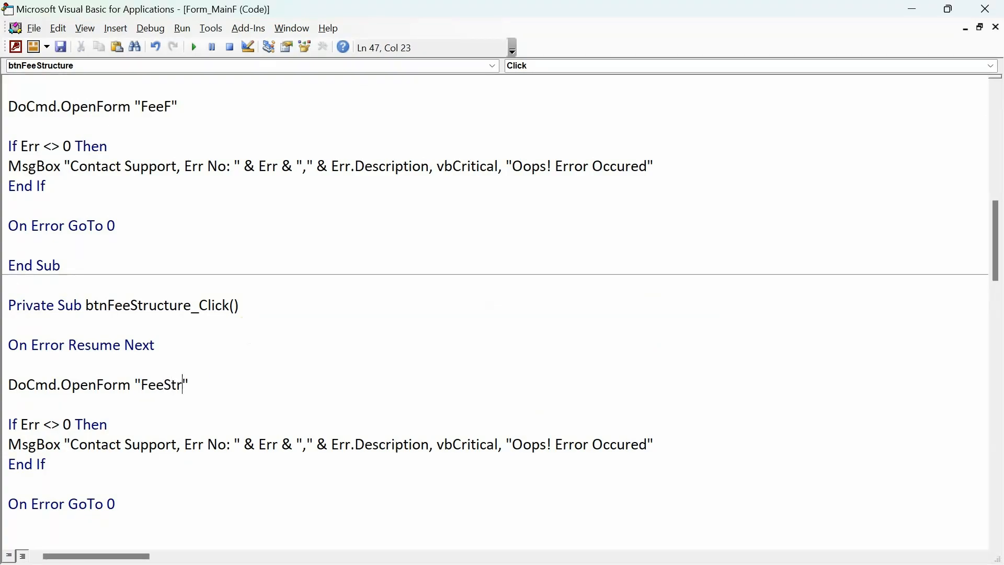
pyautogui.write('ucture')
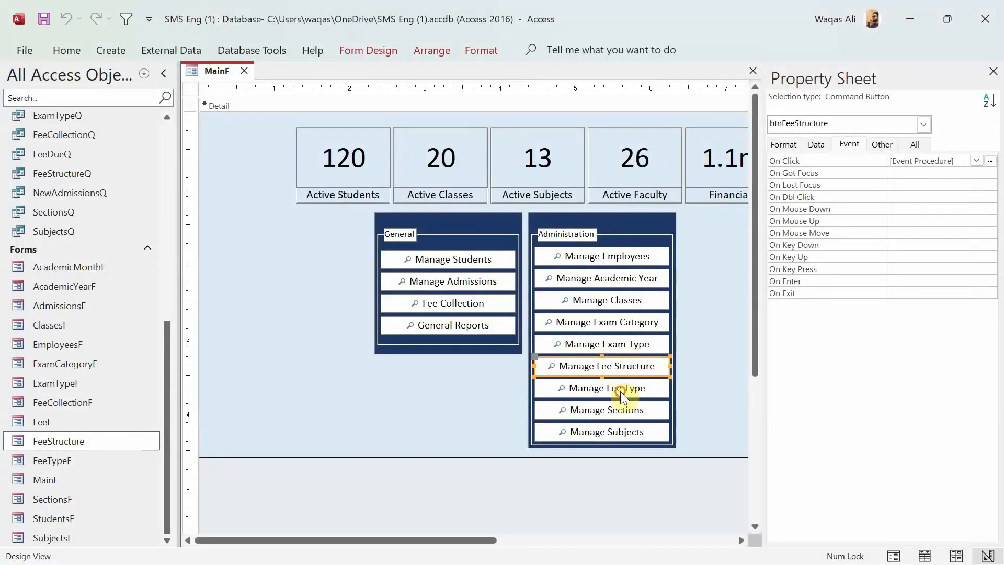
# - Create the Manage Fee Type click procedure opening FeeTypeF
pyautogui.click(601, 388)
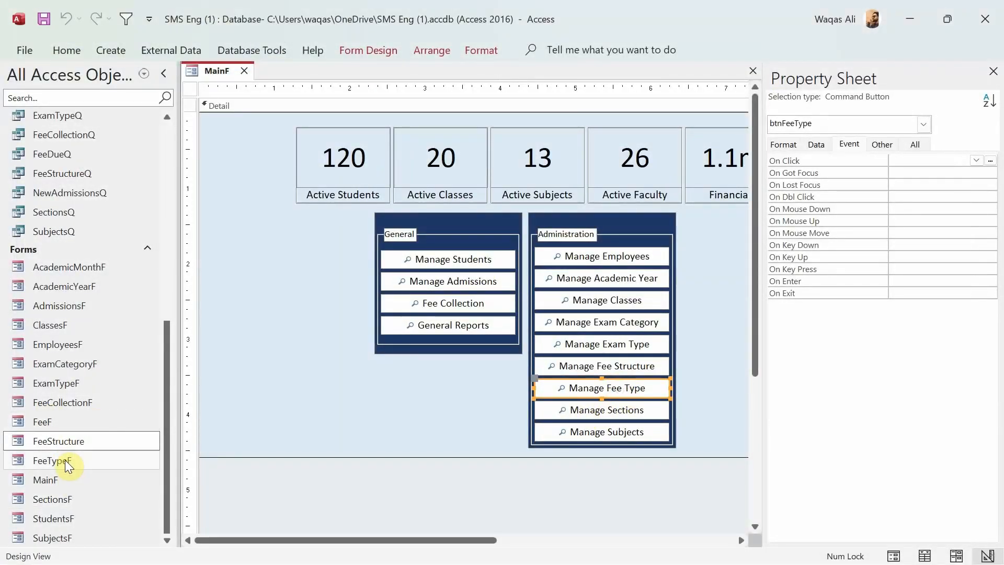
pyautogui.click(990, 160)
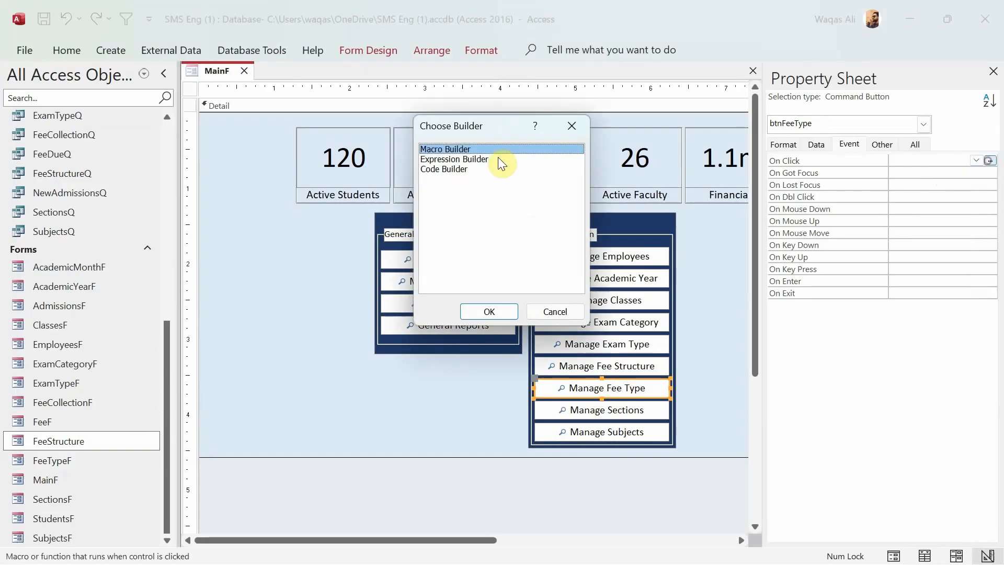
pyautogui.click(488, 311)
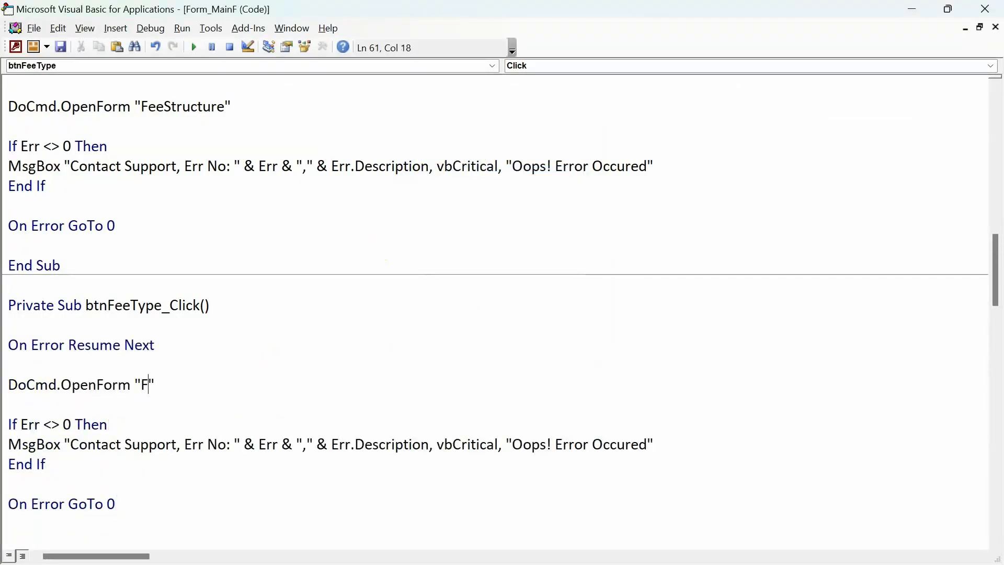
pyautogui.write('eetypeF')
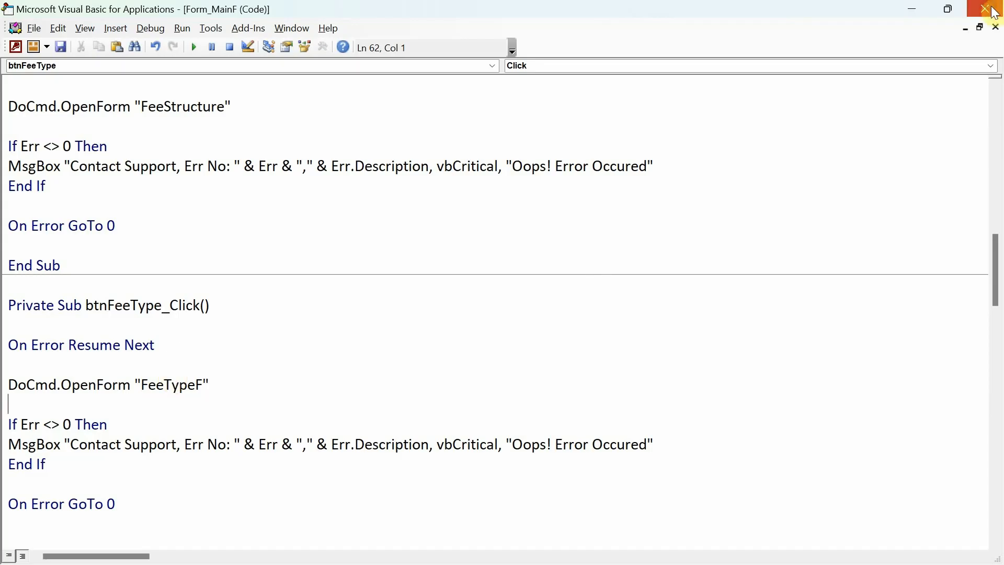
pyautogui.click(995, 9)
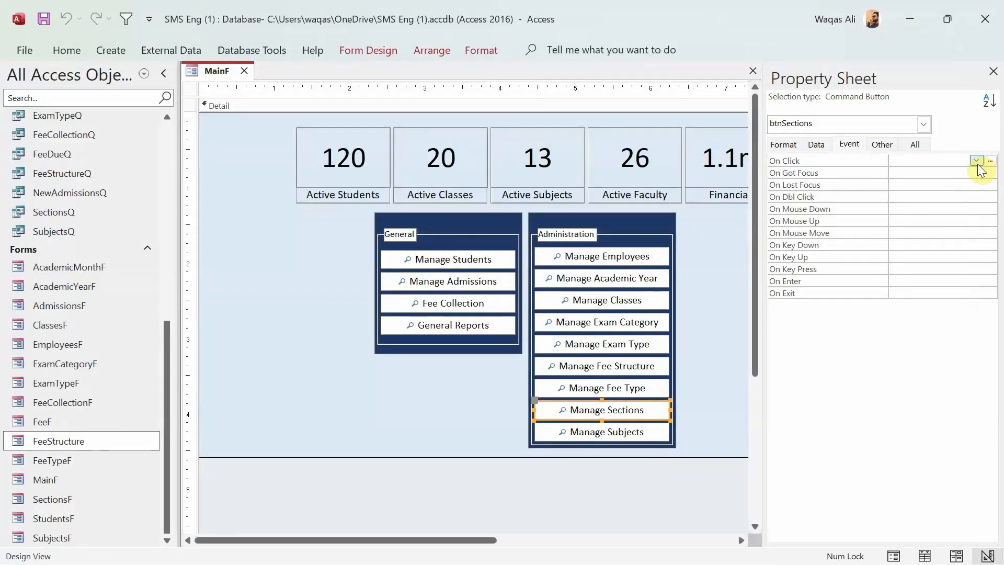
# - Change the Manage Sections and Manage Subjects procedures to open SectionsF and SubjectsF
pyautogui.click(989, 160)
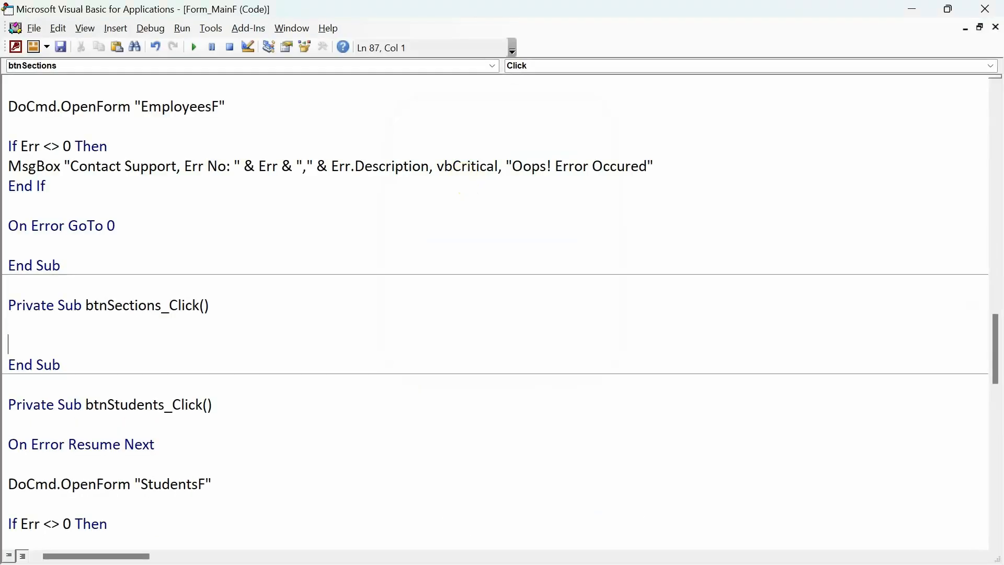
pyautogui.doubleClick(171, 384)
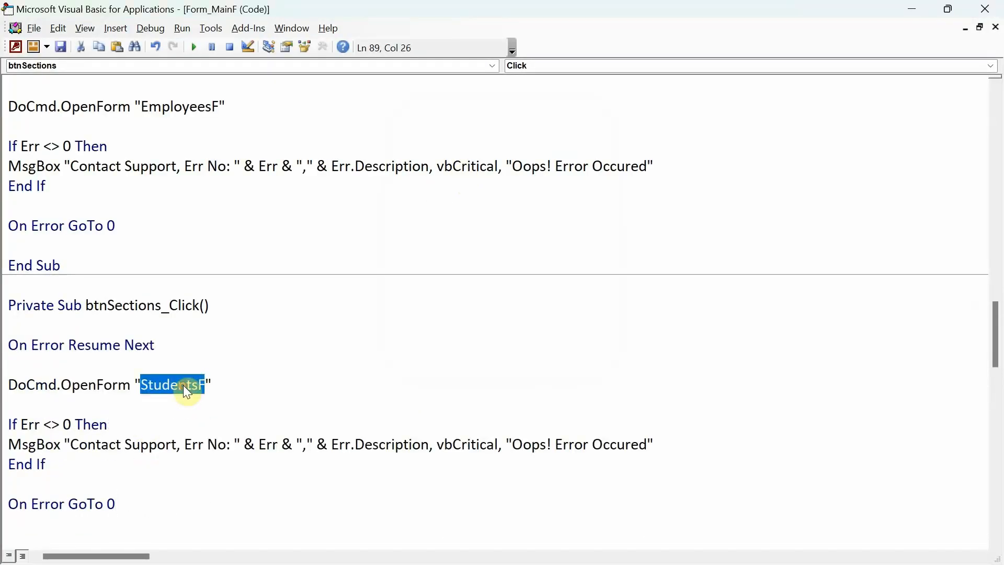
pyautogui.write('Sectiobn')
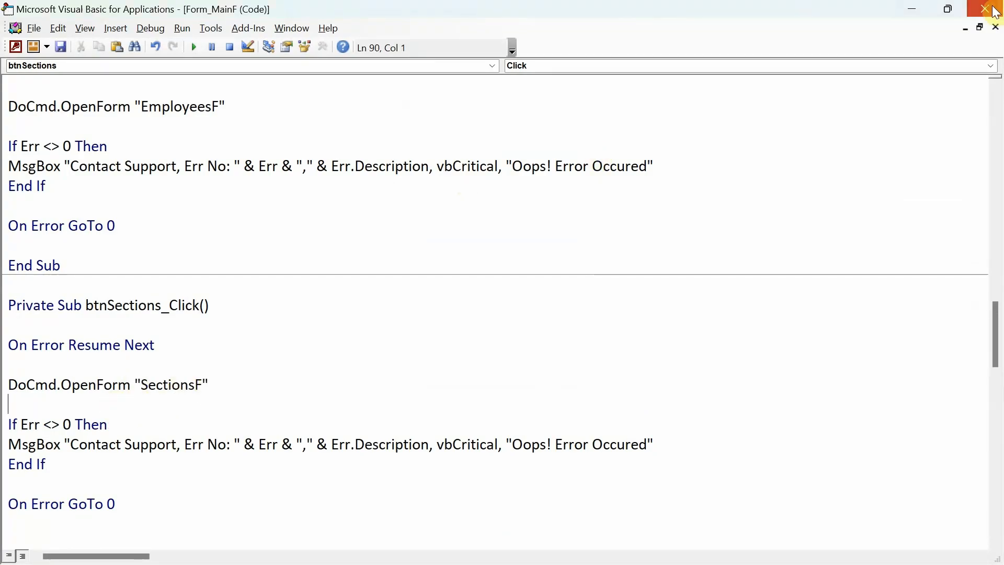
pyautogui.click(995, 9)
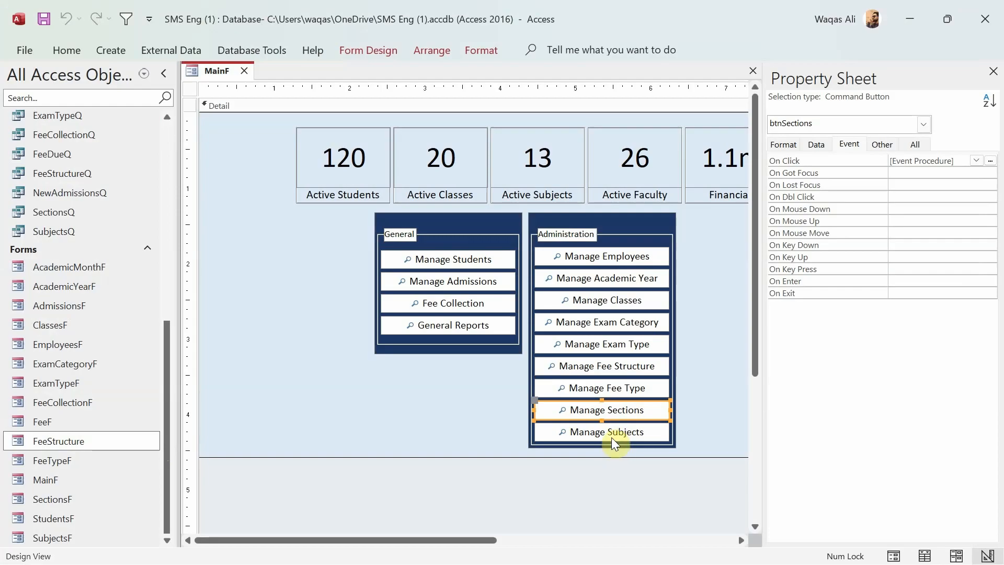
pyautogui.click(990, 160)
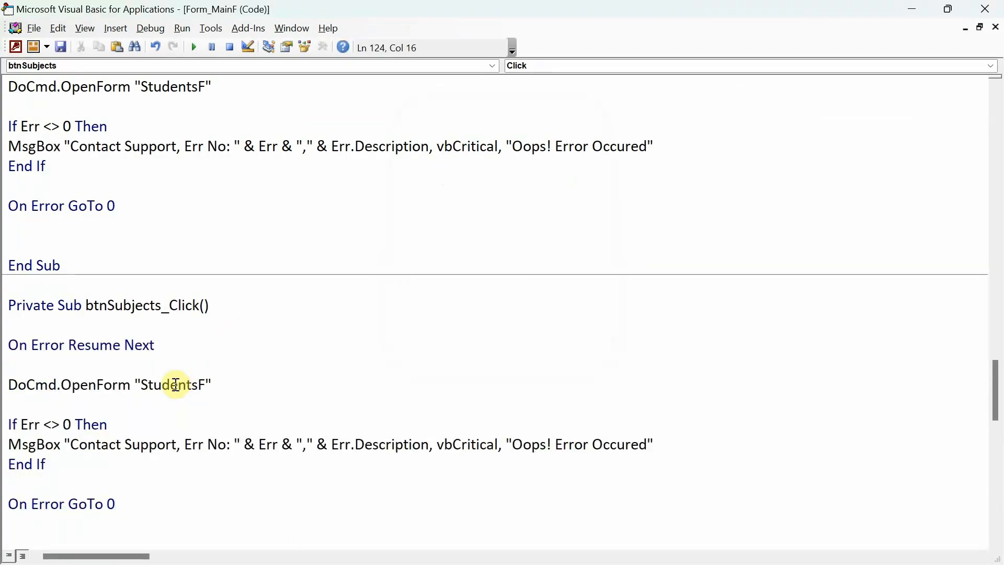
pyautogui.doubleClick(173, 385)
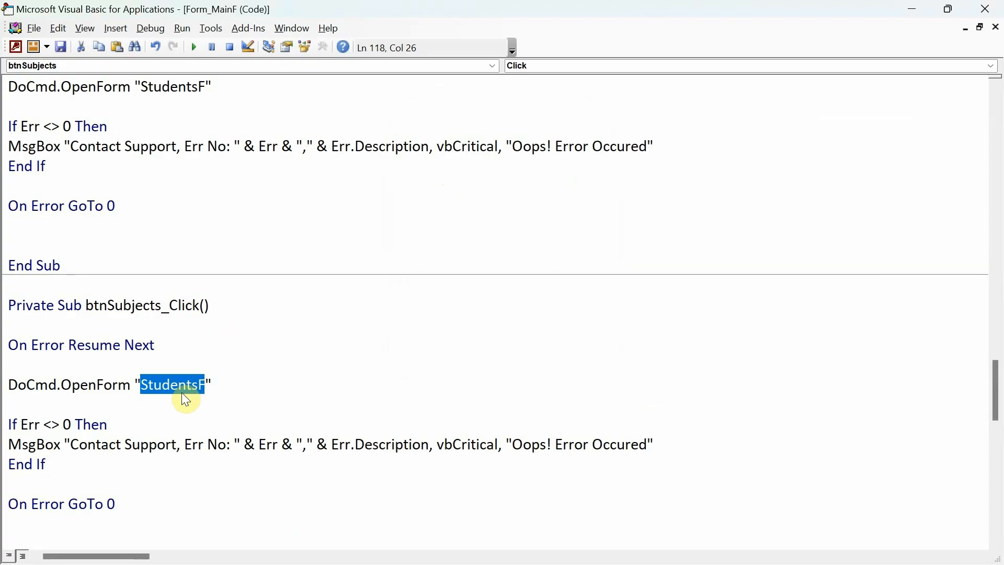
pyautogui.write('Subjects')
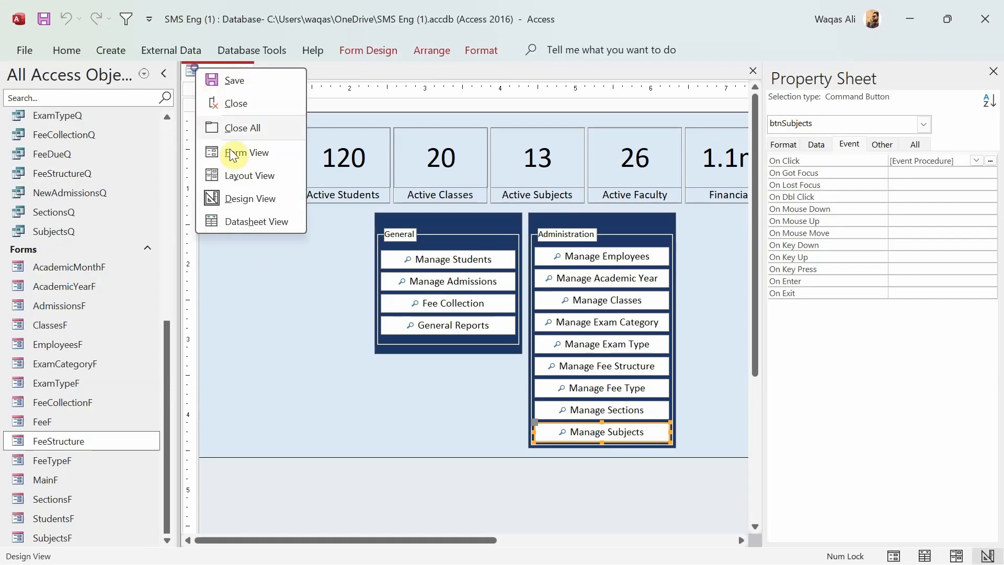
# - Run MainF in Form View and check the Students, Admissions and Classes forms open and close
pyautogui.click(249, 152)
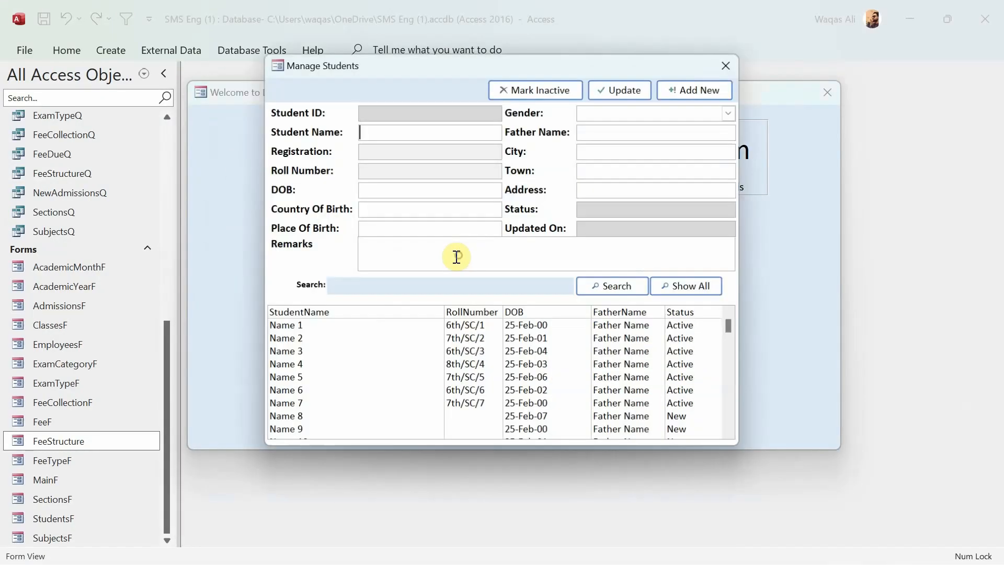
pyautogui.click(725, 66)
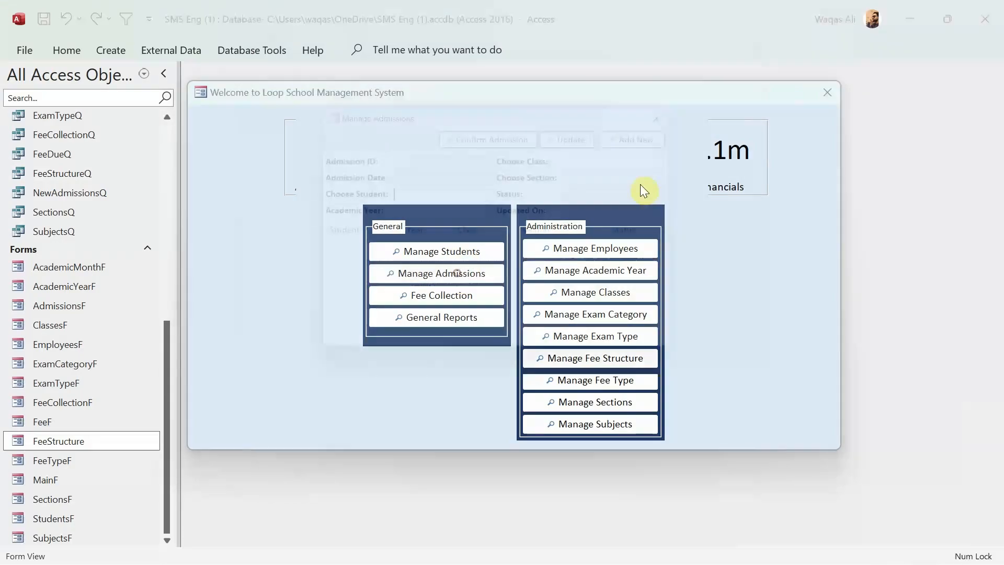
pyautogui.click(436, 295)
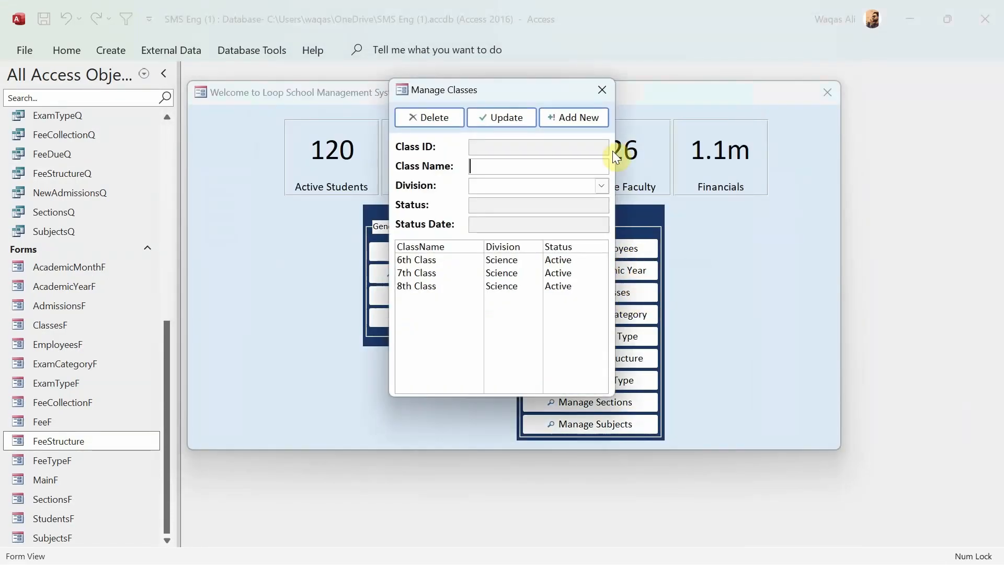
pyautogui.click(601, 89)
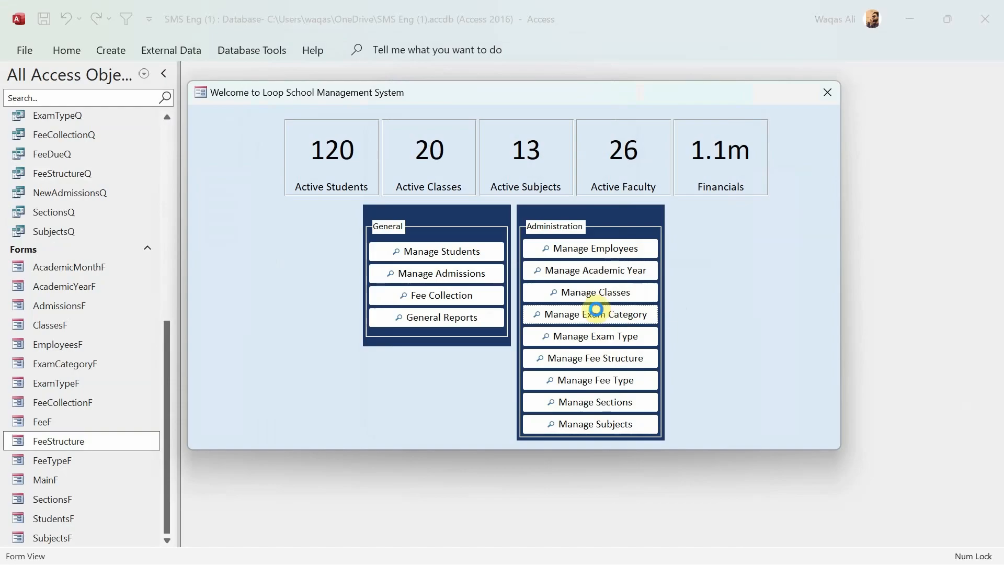
pyautogui.moveTo(602, 335)
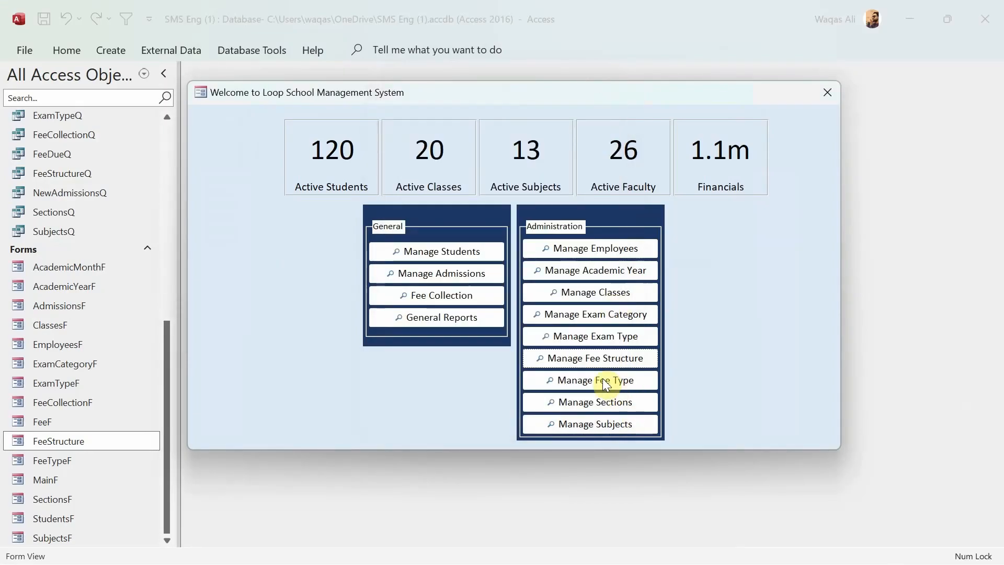
pyautogui.moveTo(620, 409)
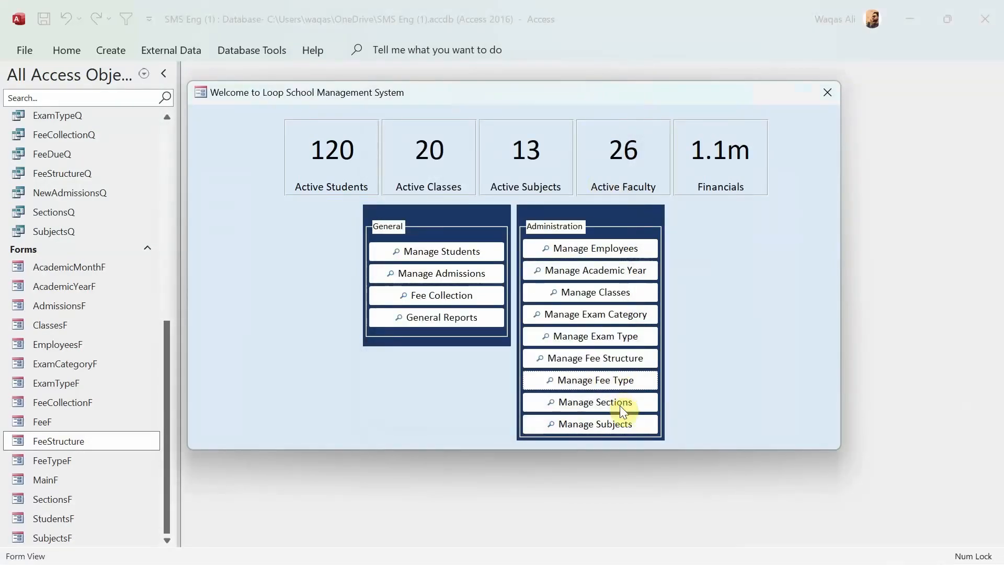
# - Test the Manage Sections and Manage Subjects buttons, closing each opened form
pyautogui.click(589, 402)
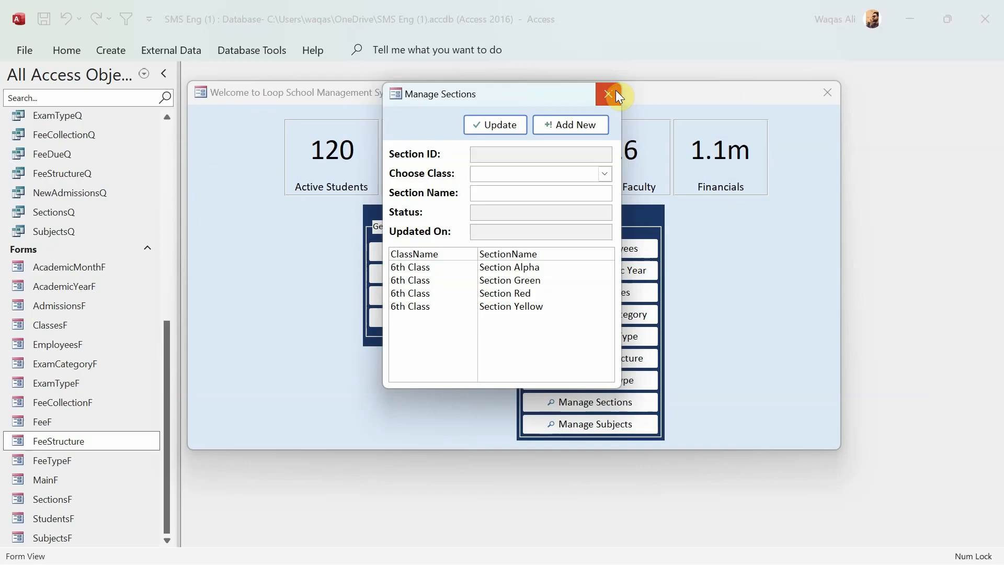
pyautogui.click(606, 94)
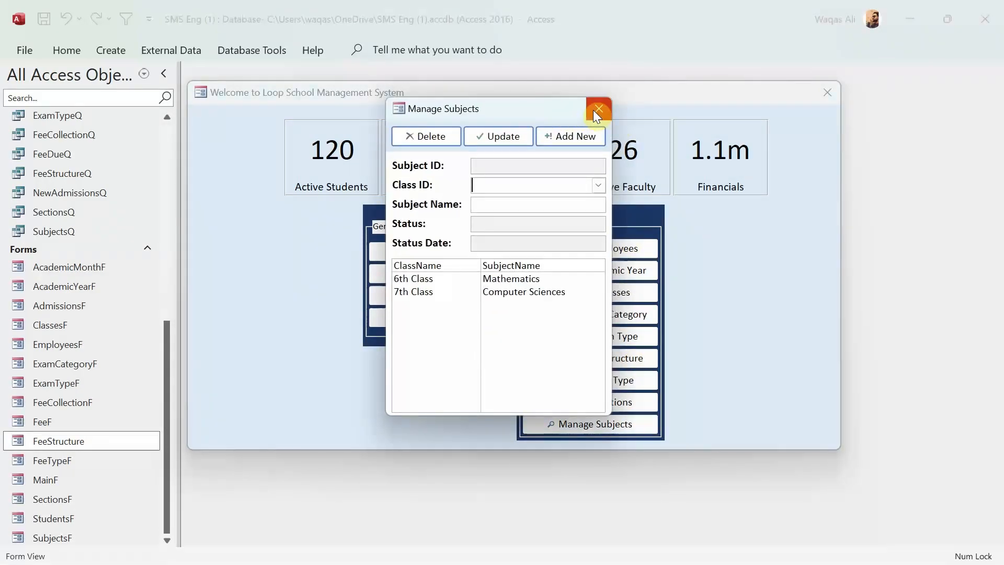
pyautogui.click(596, 109)
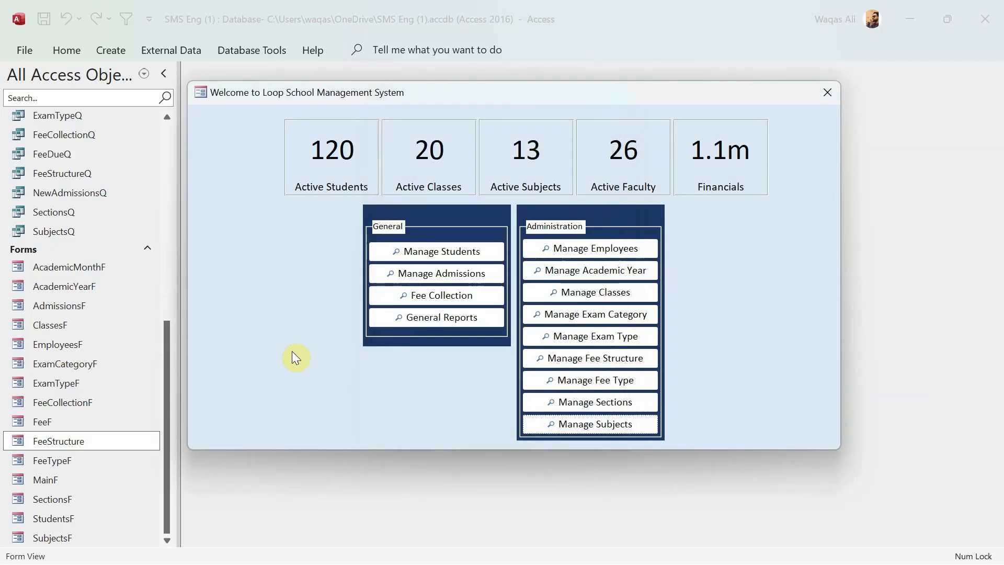
pyautogui.moveTo(496, 283)
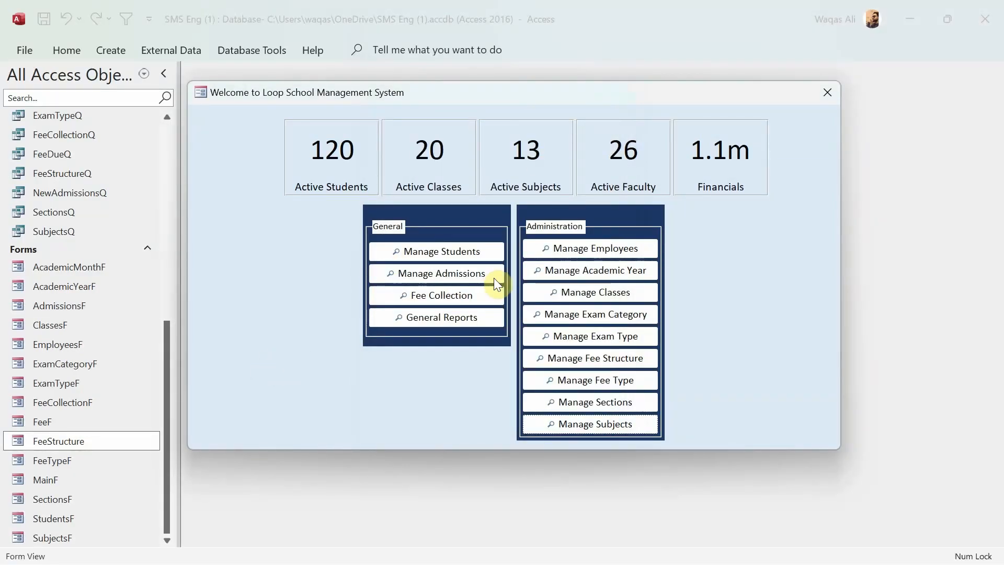
pyautogui.moveTo(303, 300)
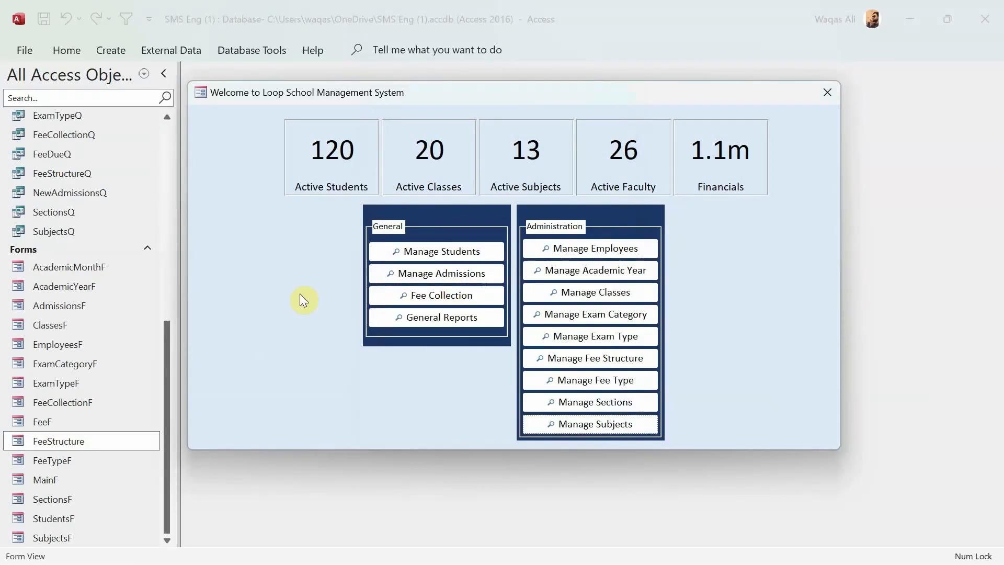
pyautogui.moveTo(944, 250)
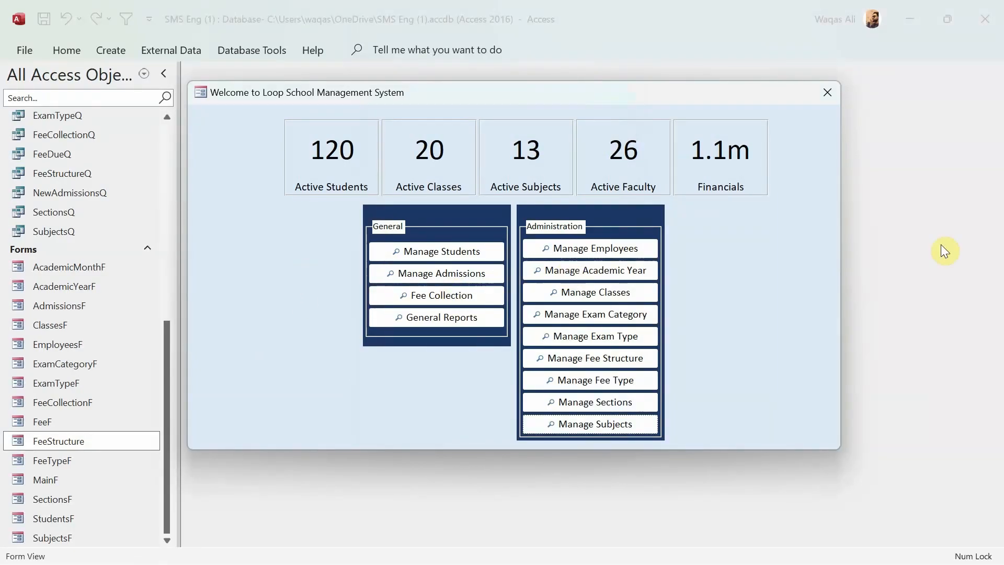
pyautogui.moveTo(277, 242)
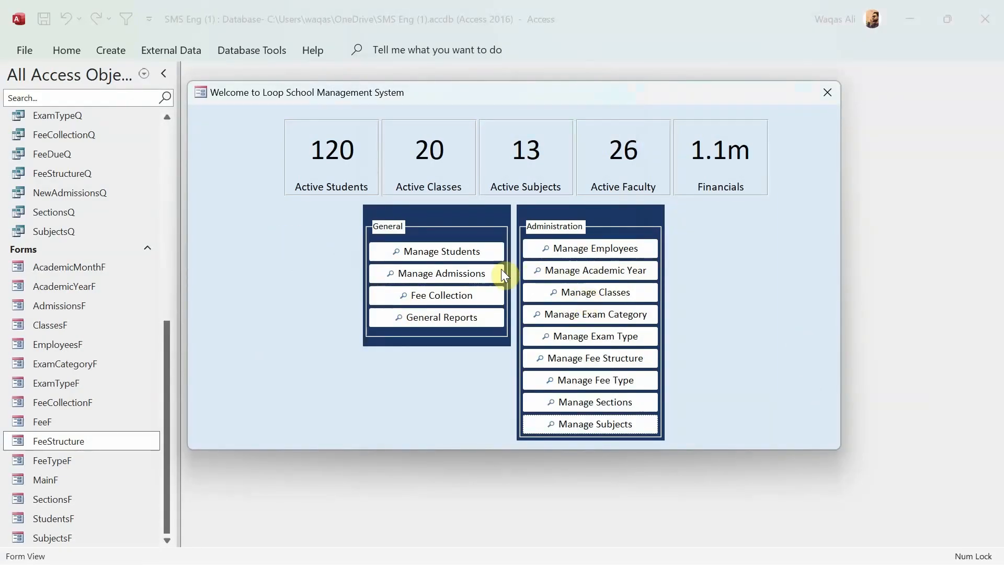
pyautogui.click(436, 251)
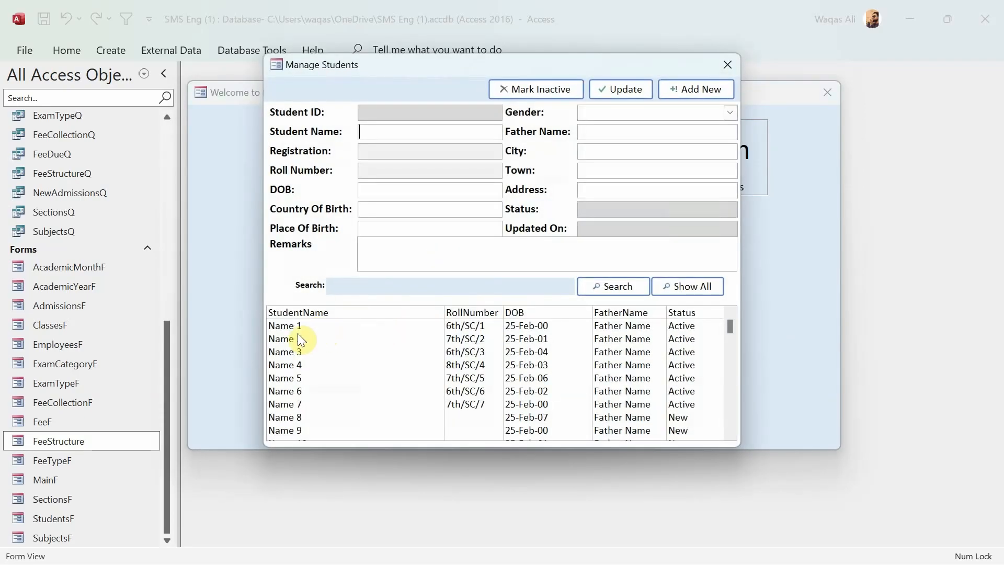
pyautogui.moveTo(338, 352)
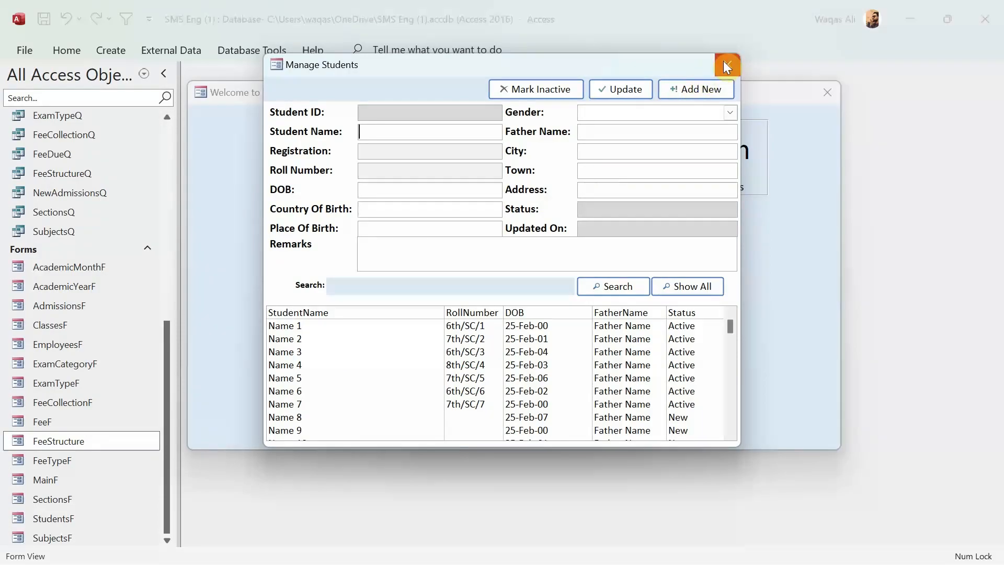
pyautogui.click(725, 65)
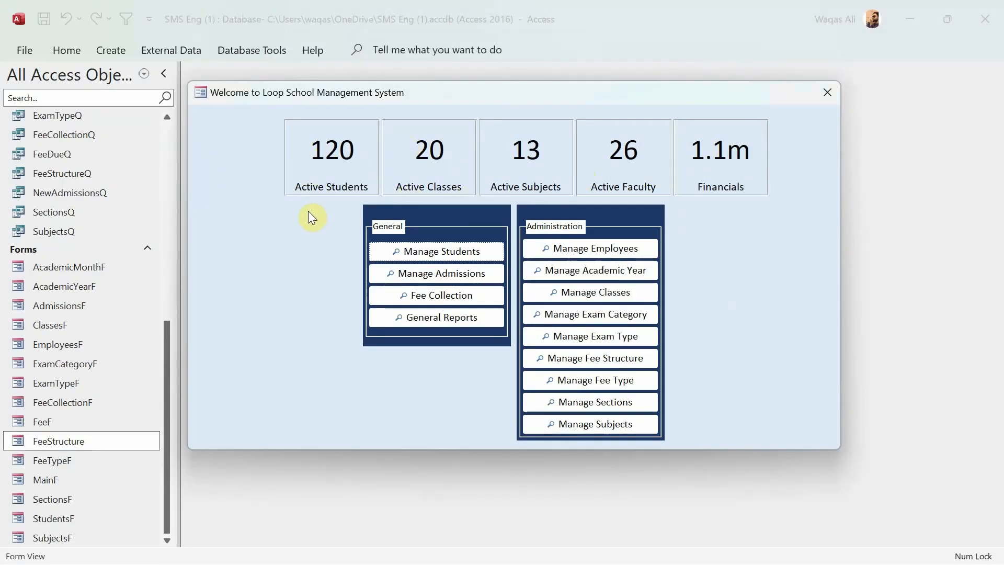
pyautogui.moveTo(417, 163)
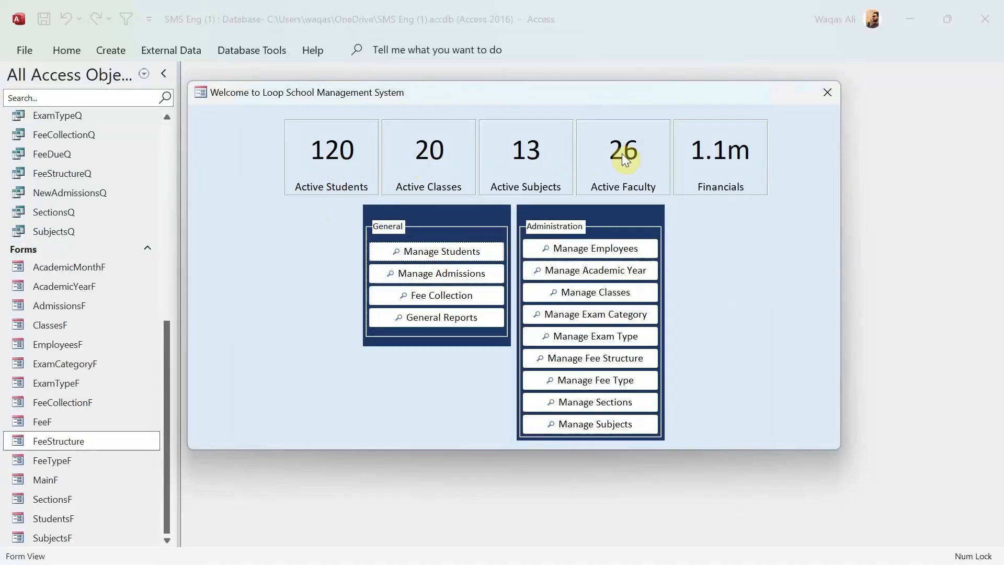
pyautogui.moveTo(735, 220)
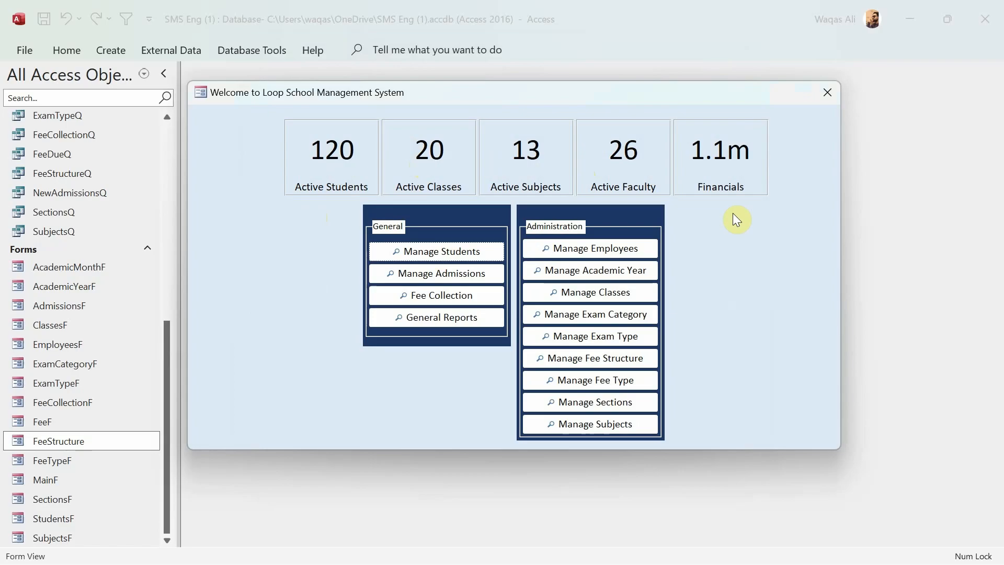